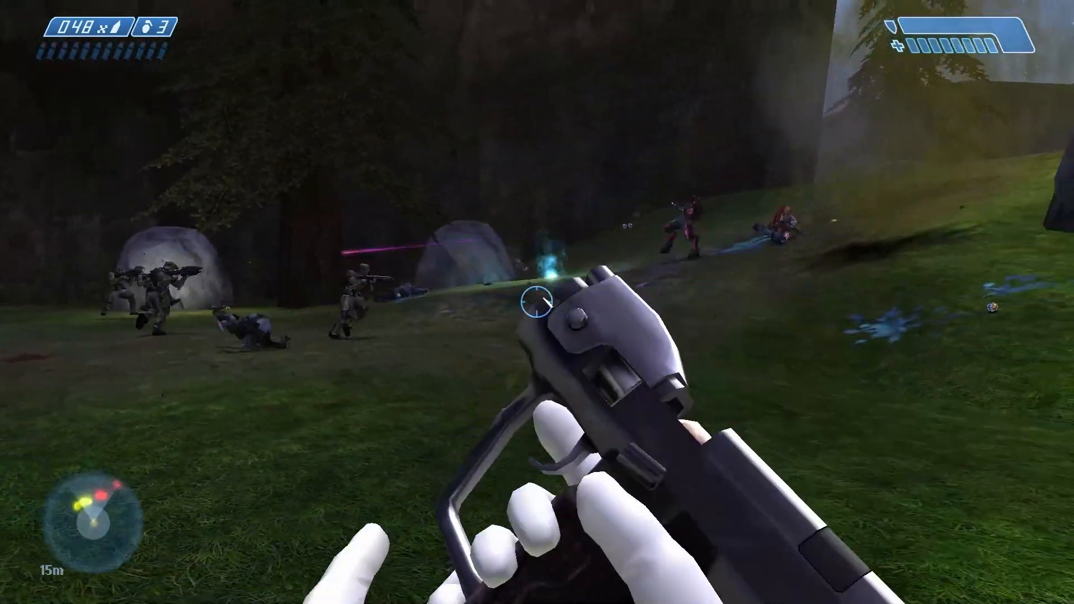
Step: Create a my_test_map folder under levels\tutorials and rename its pasted scenario to my_test_scenario
click(532, 309)
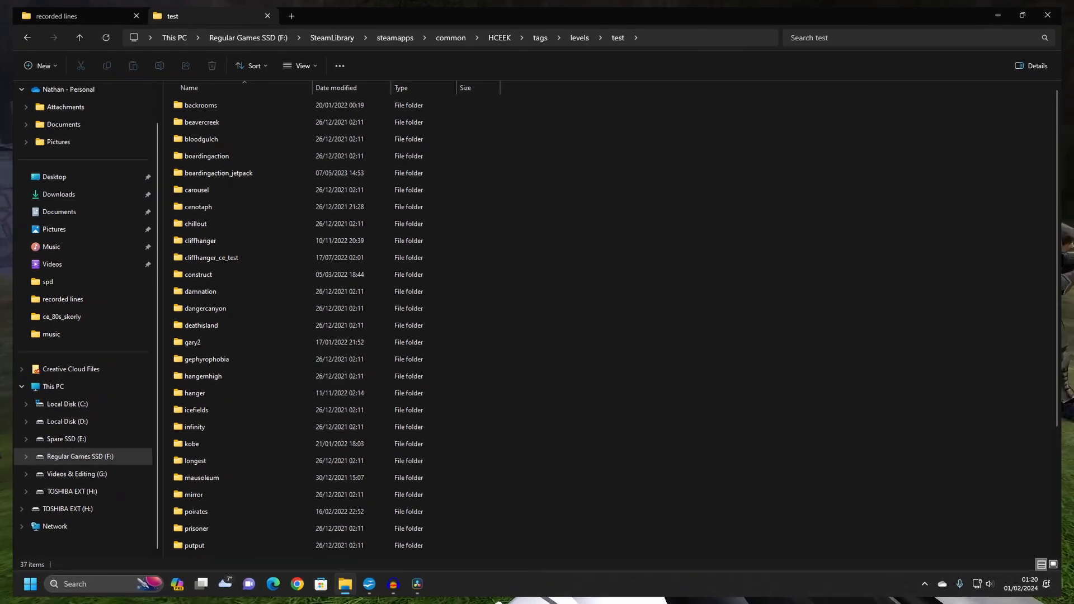
click(579, 38)
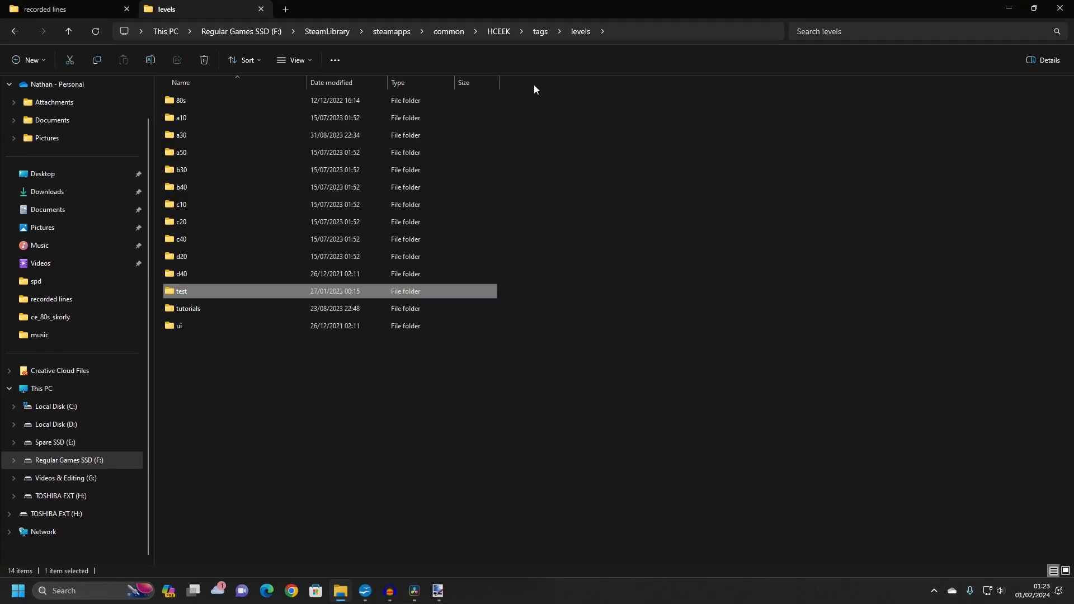
double_click(188, 309)
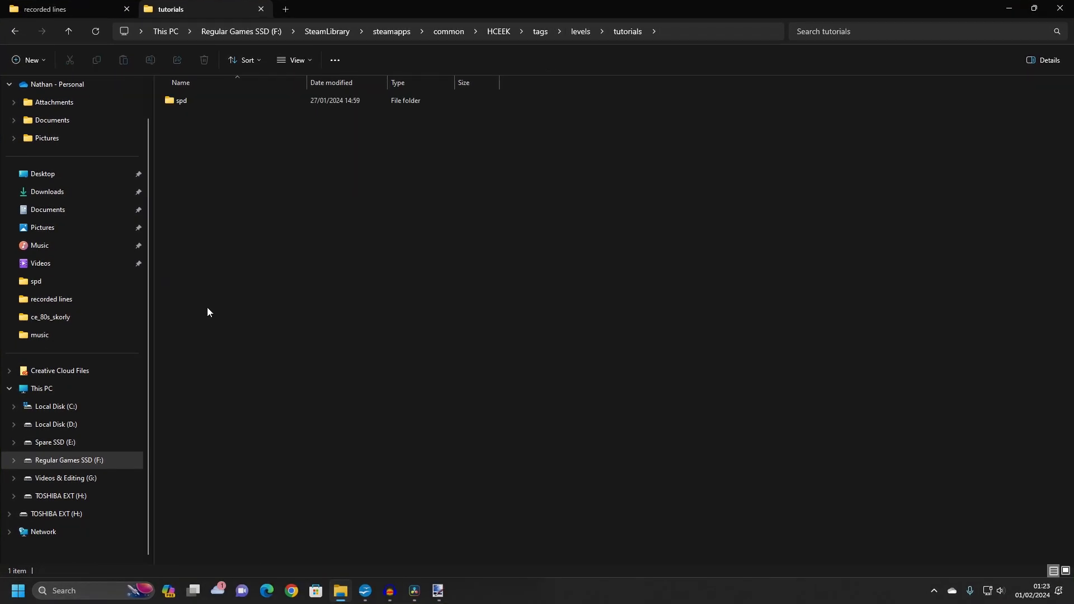
right_click(210, 312)
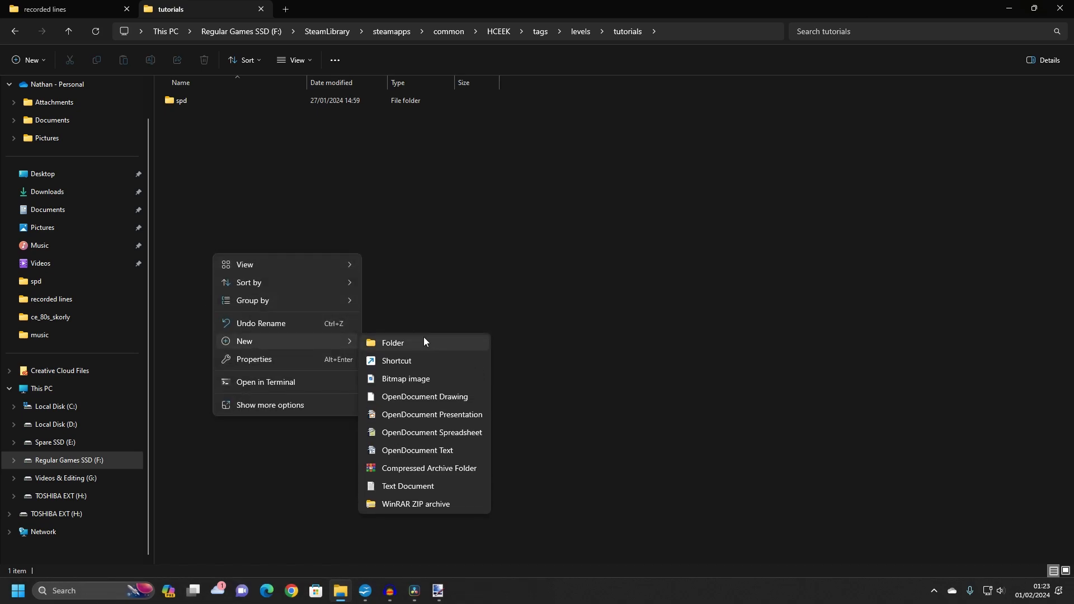
click(393, 343)
text(my_test_map)
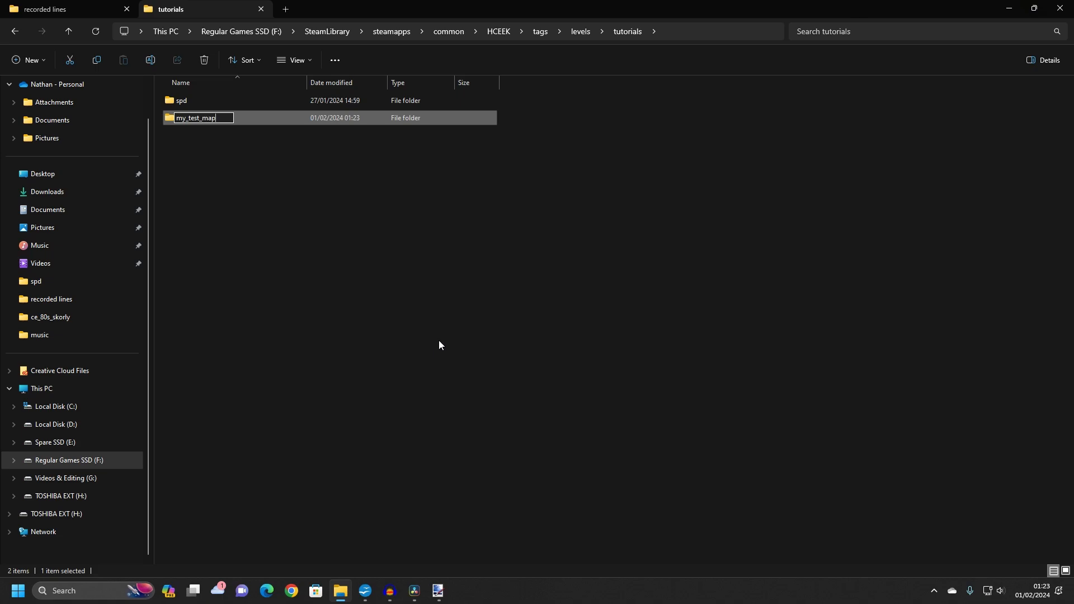
key(Enter)
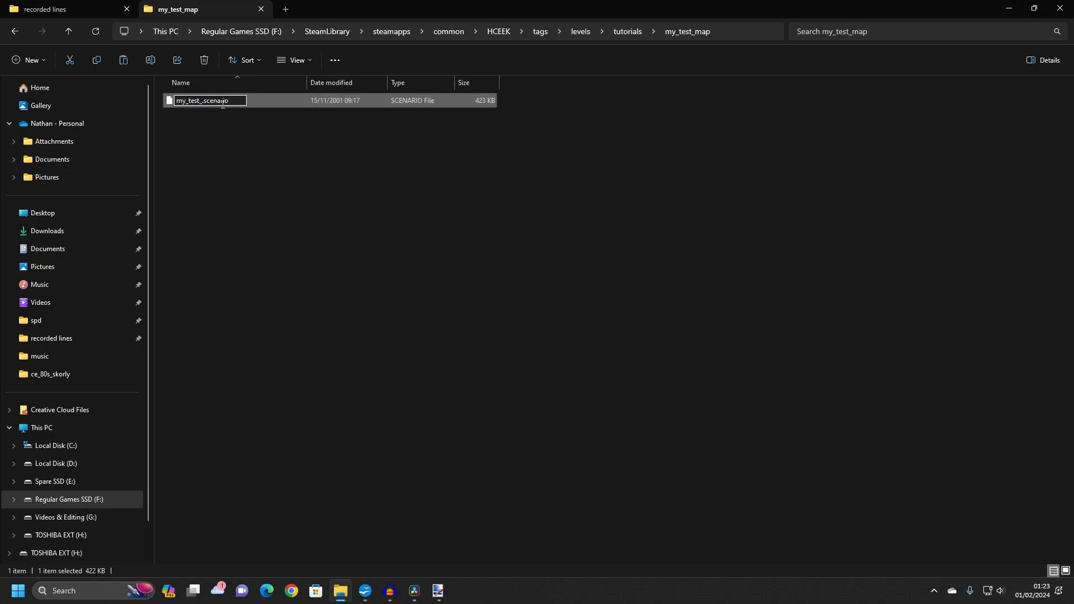
key(Enter)
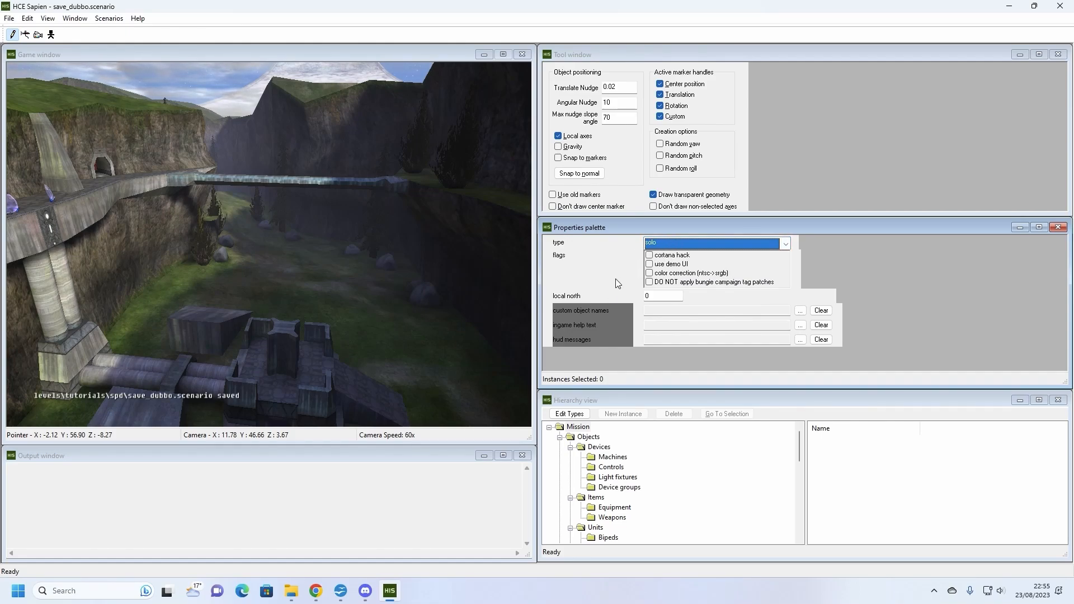
mouse_move(435, 290)
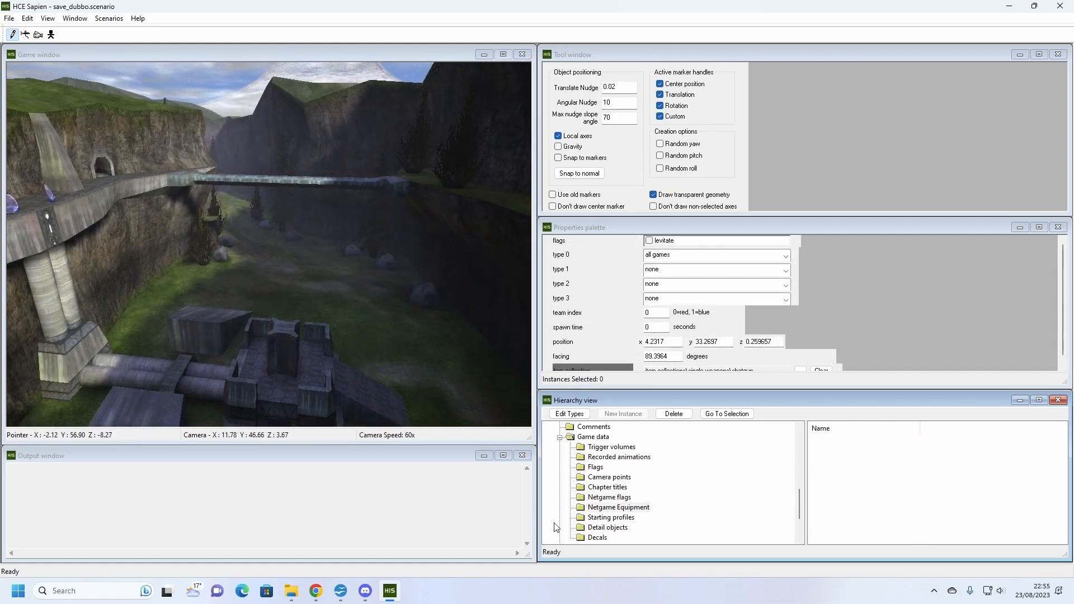
Step: Expand the mission's Game data section to list its trigger volumes, flags, profiles and decals
click(606, 527)
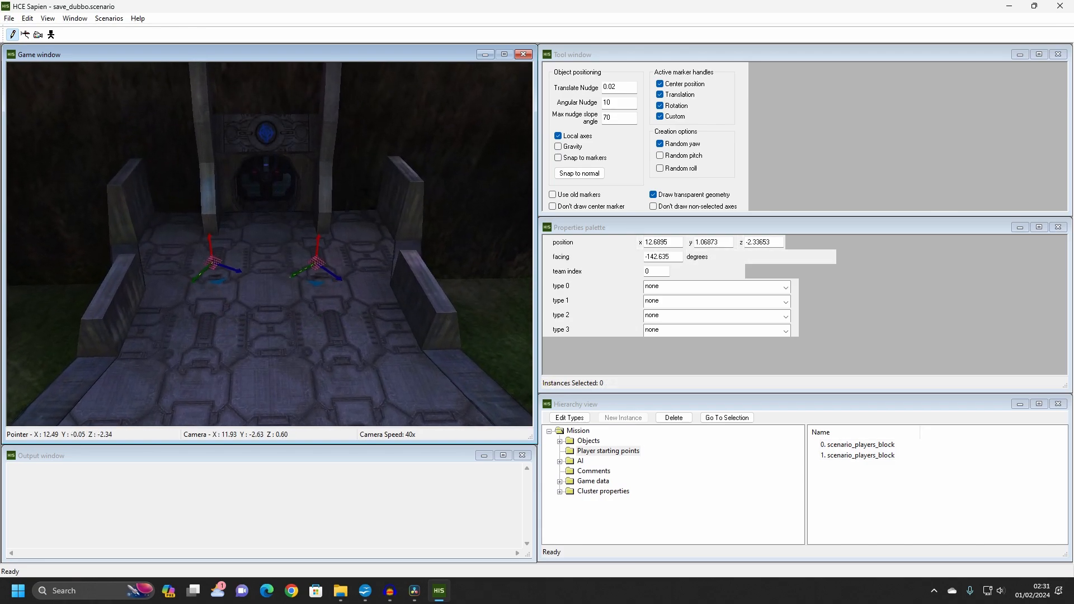
Step: Review both scenario_players_block starting points, then expand Objects and Units to show bipeds
click(858, 446)
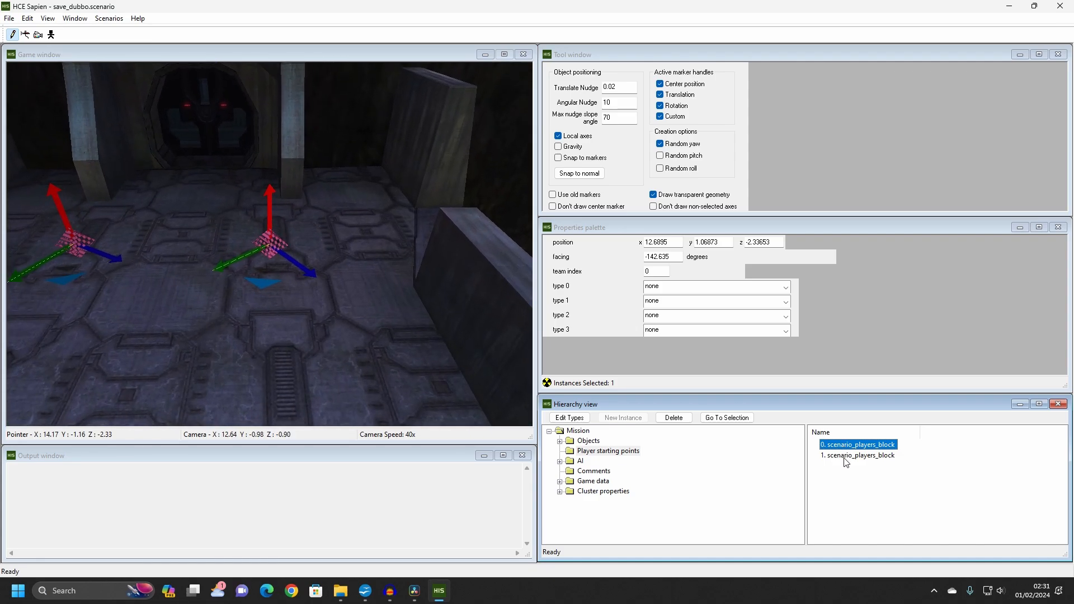
click(857, 455)
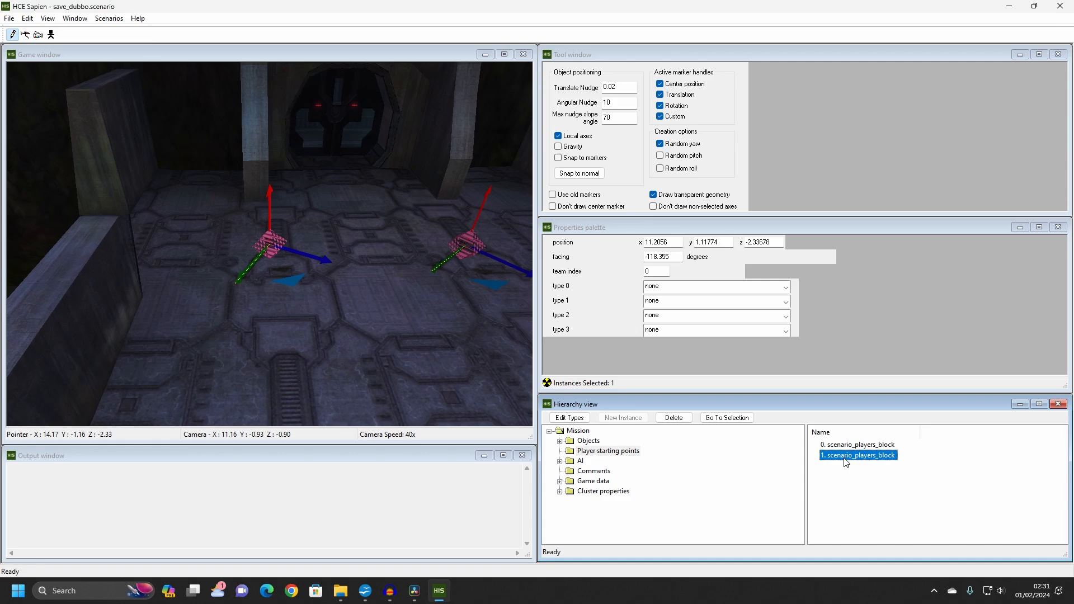
mouse_move(817, 462)
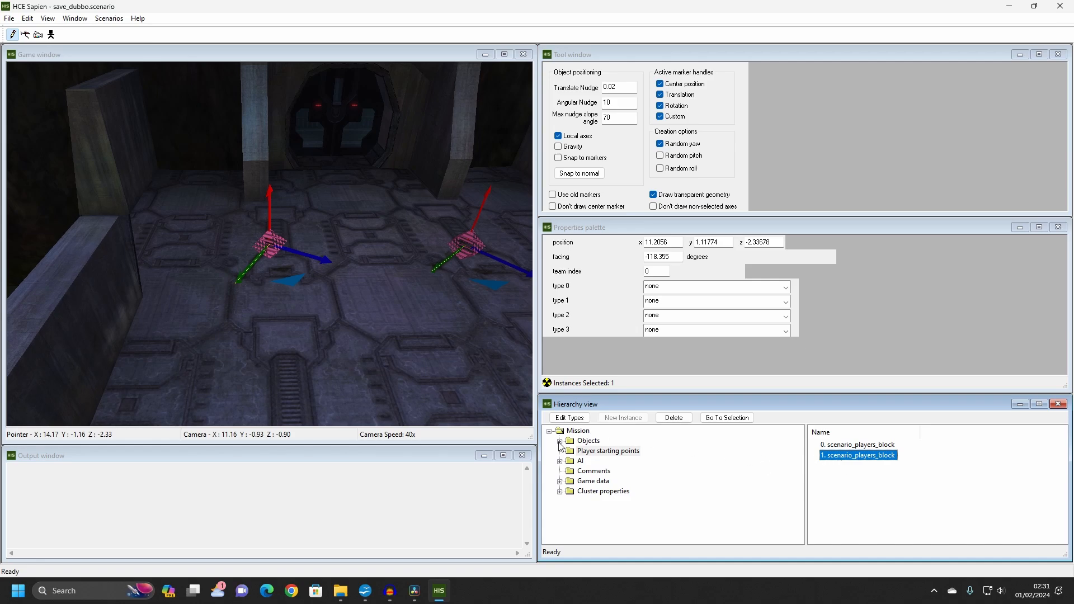
click(560, 441)
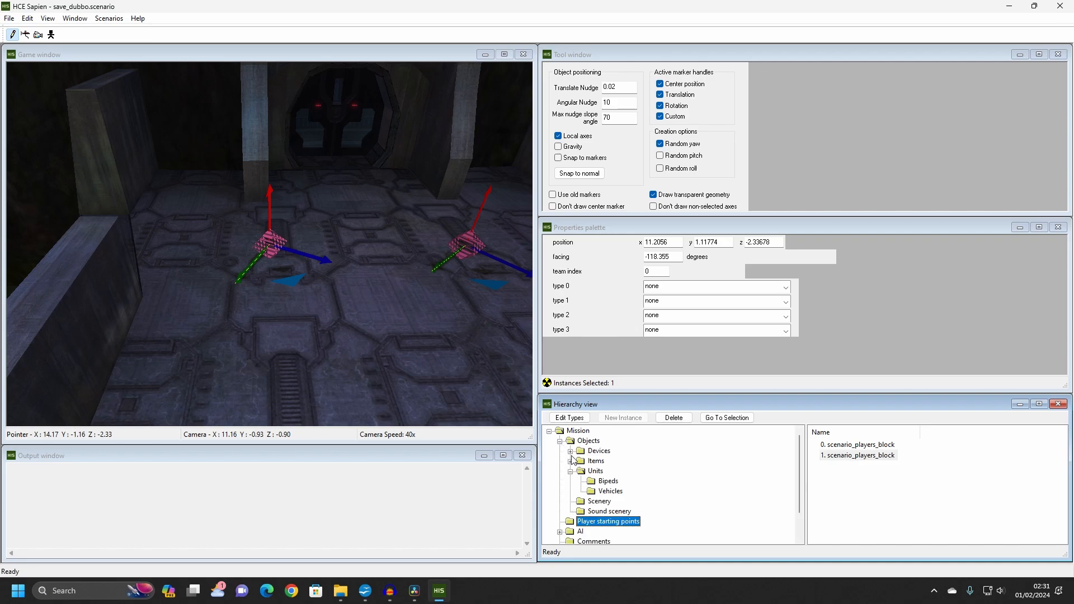
click(570, 470)
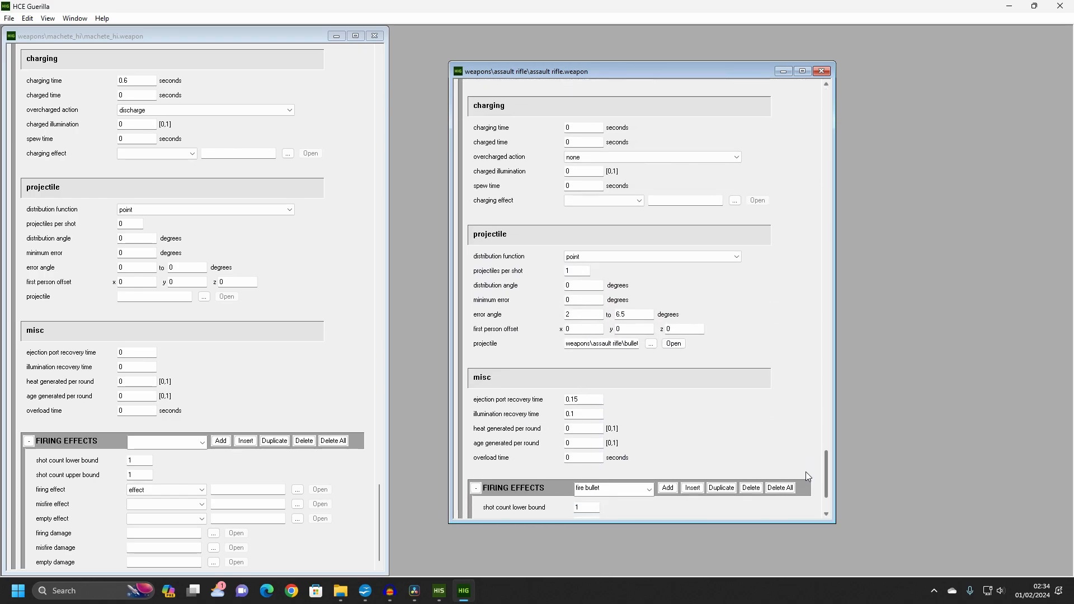
Step: From the assault rifle's Firing Effects, open its fire bullet effect tag
scroll(down, 3)
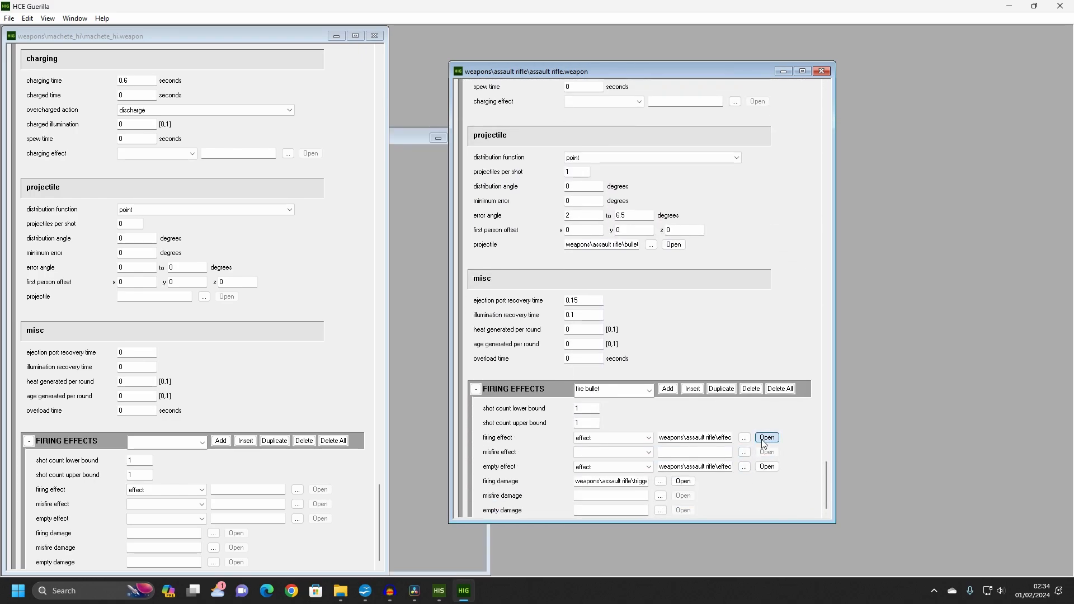
click(767, 437)
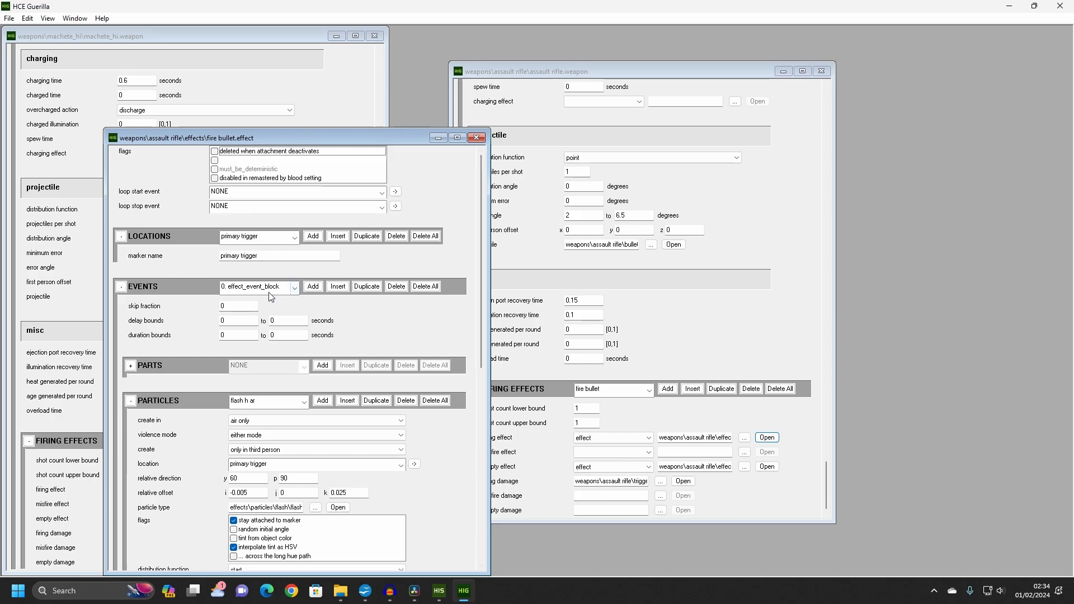
click(293, 286)
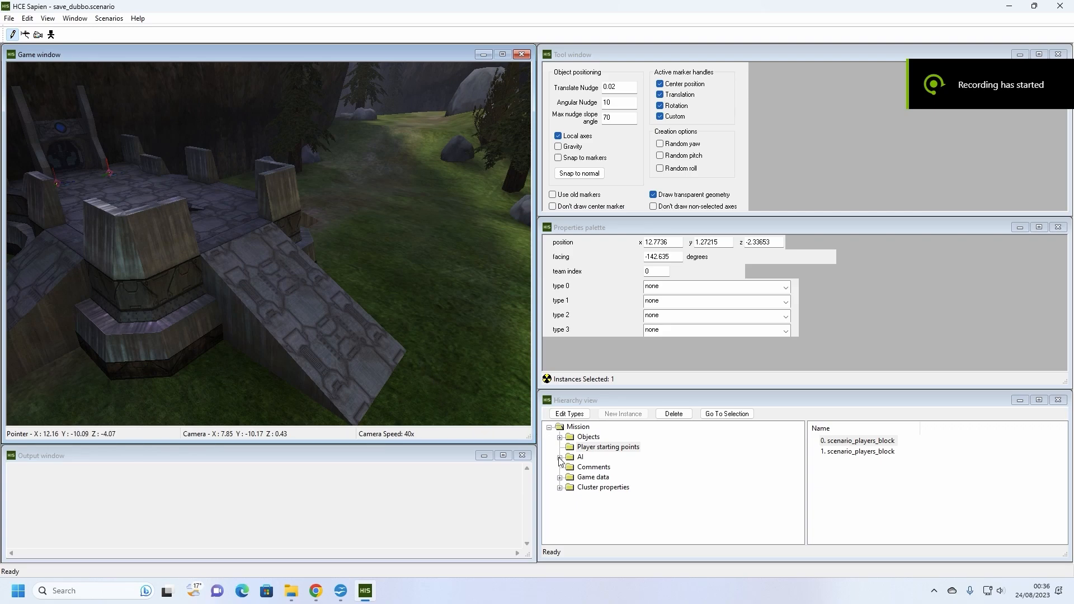
Step: Add a new AI encounter named friendly_guards and set its team to human
click(560, 456)
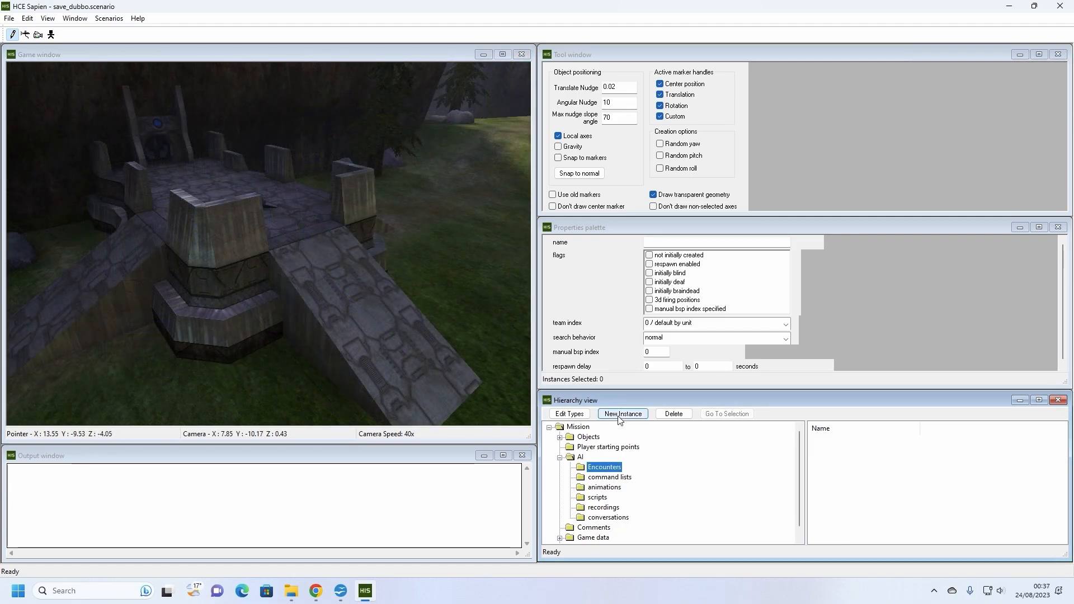
click(622, 414)
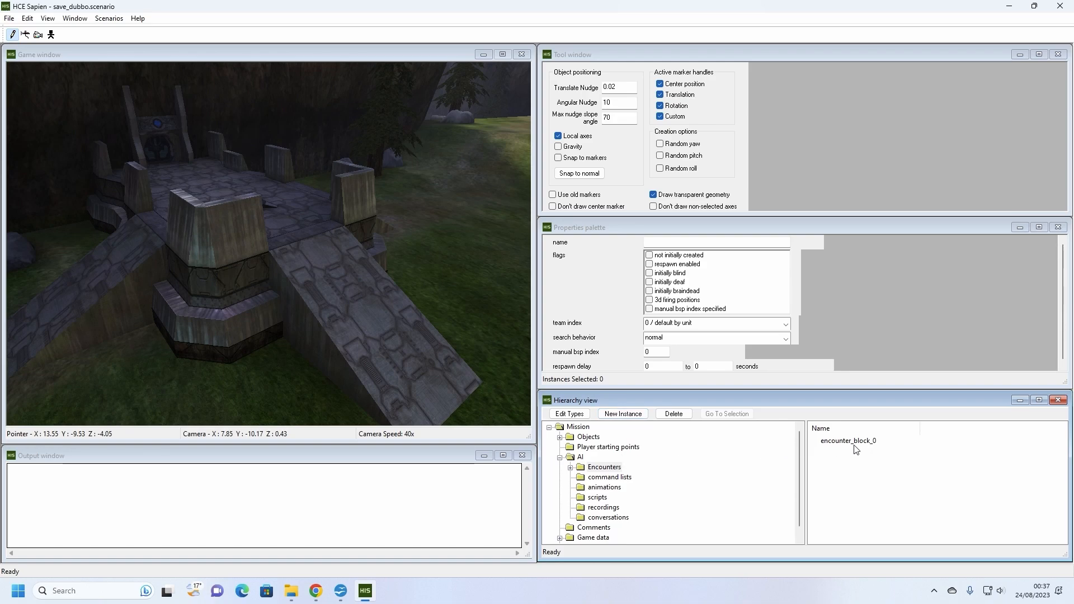
click(848, 441)
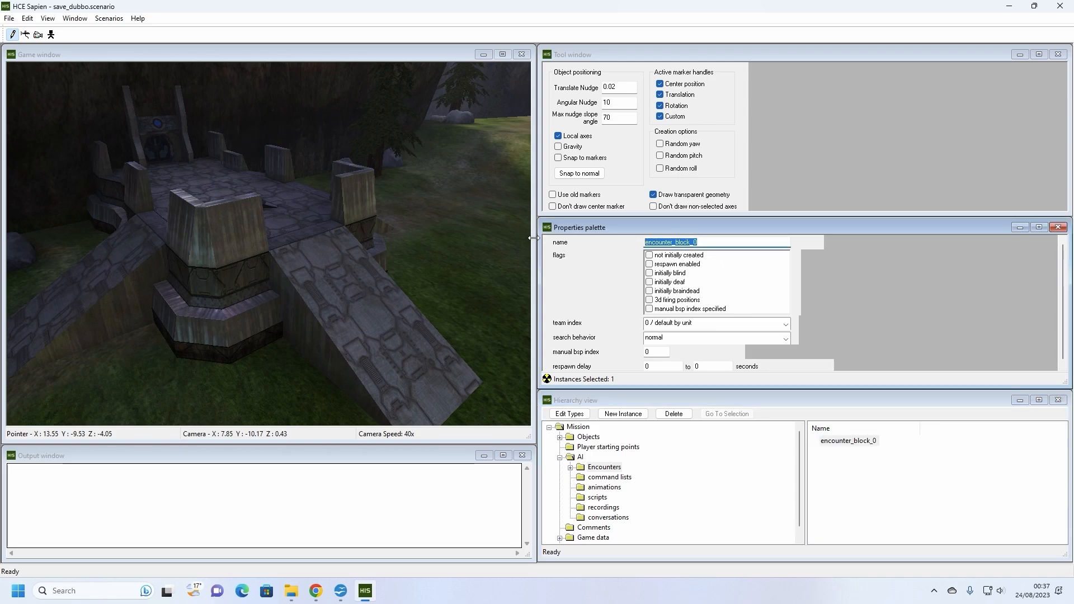
text(f)
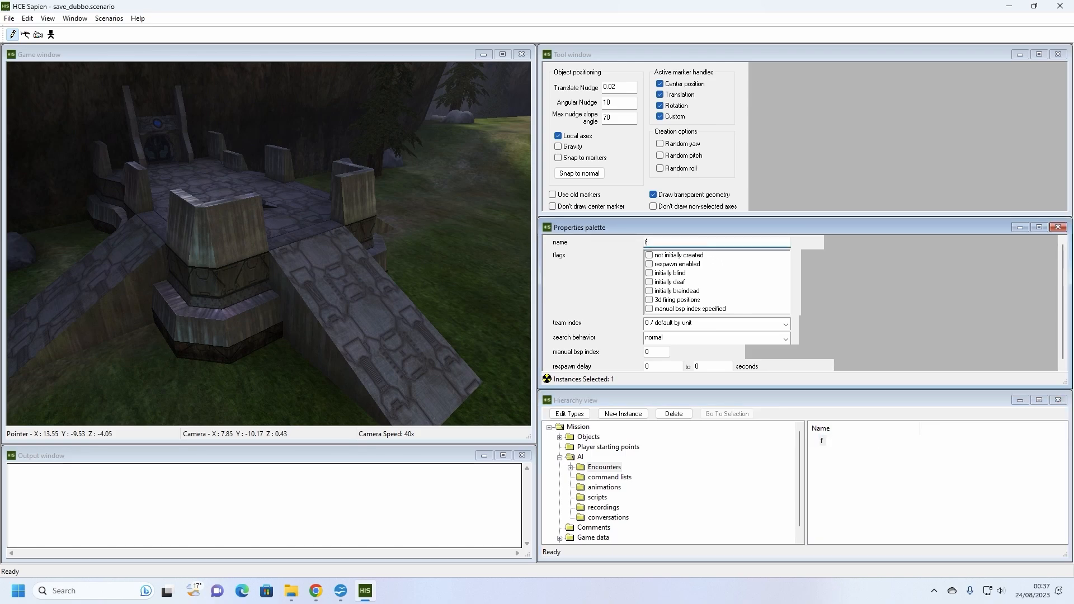
text(friendly_)
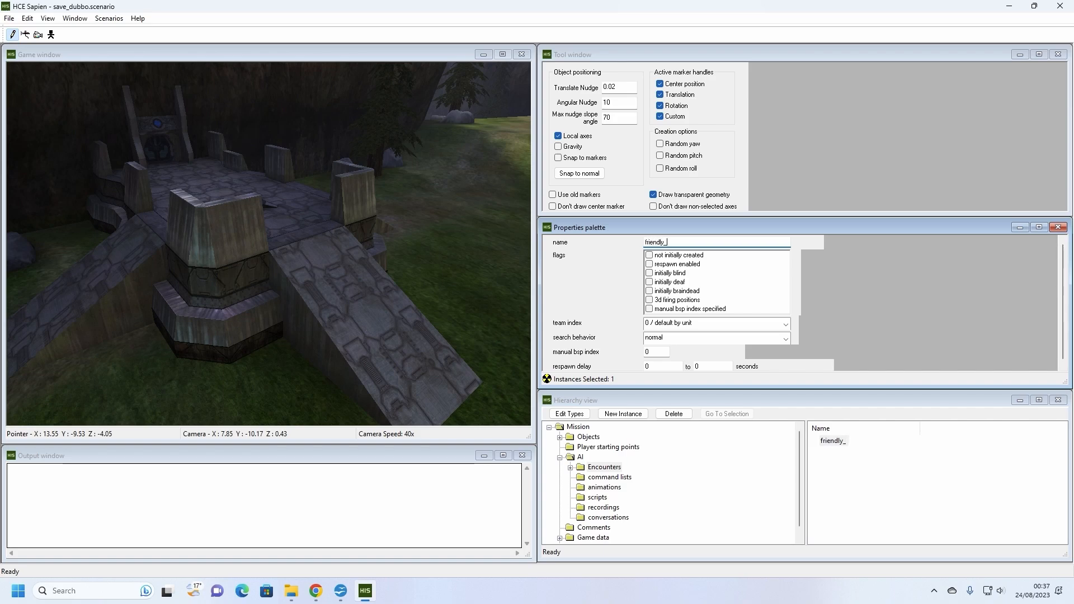
text(guards)
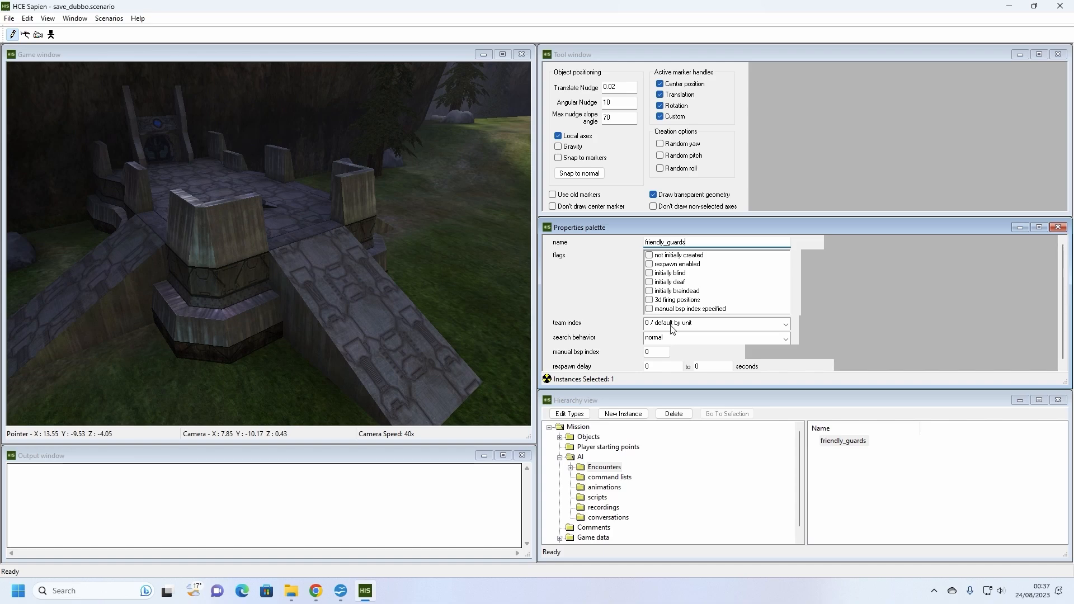
click(716, 323)
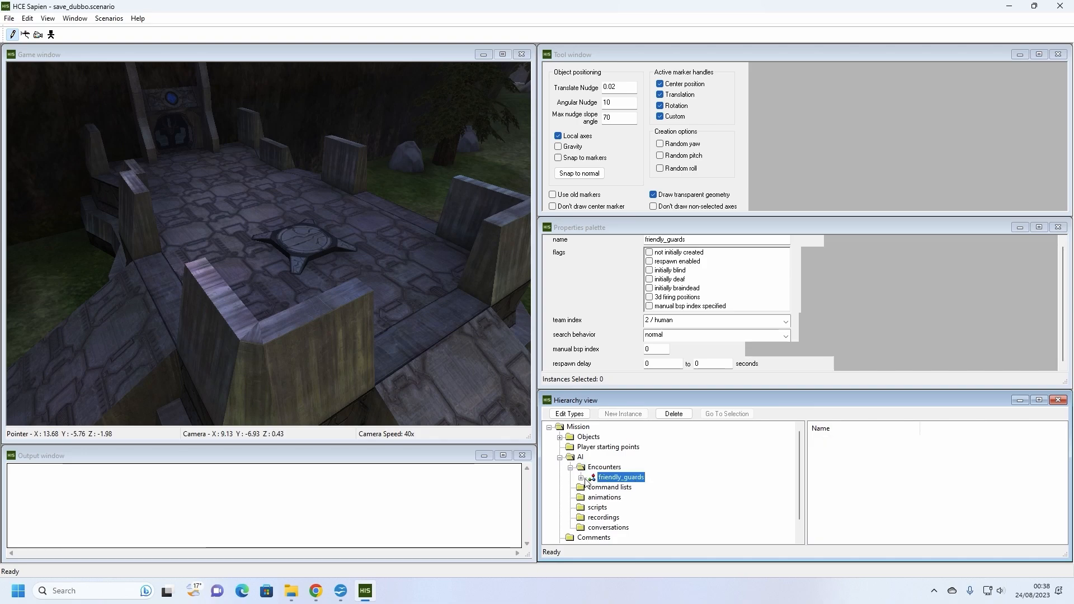
Step: Expand friendly_guards and rename its squads_block_0 squad to marines
click(581, 477)
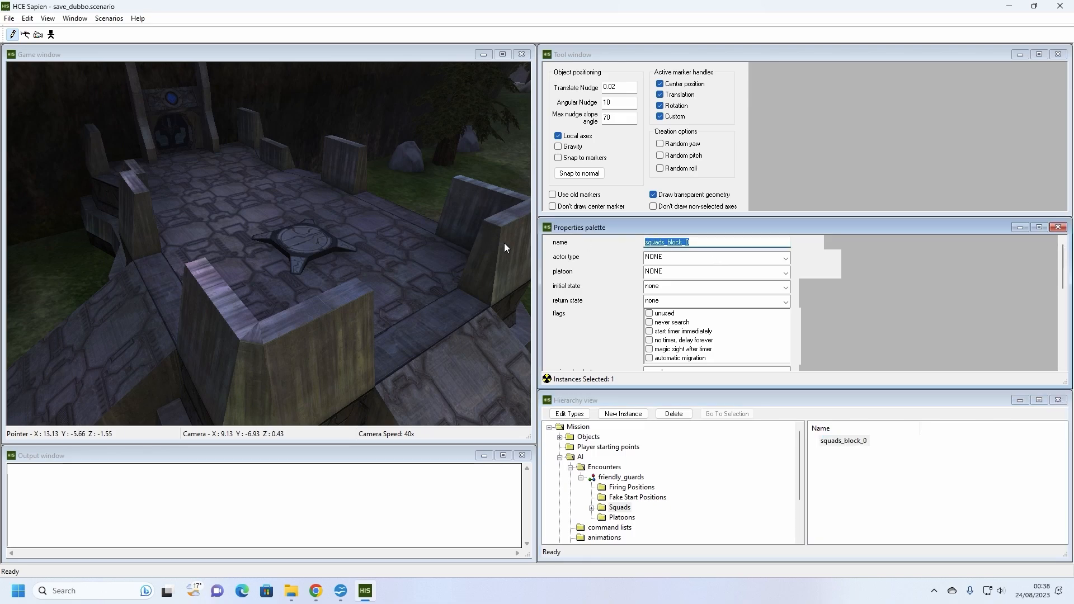
text(marines)
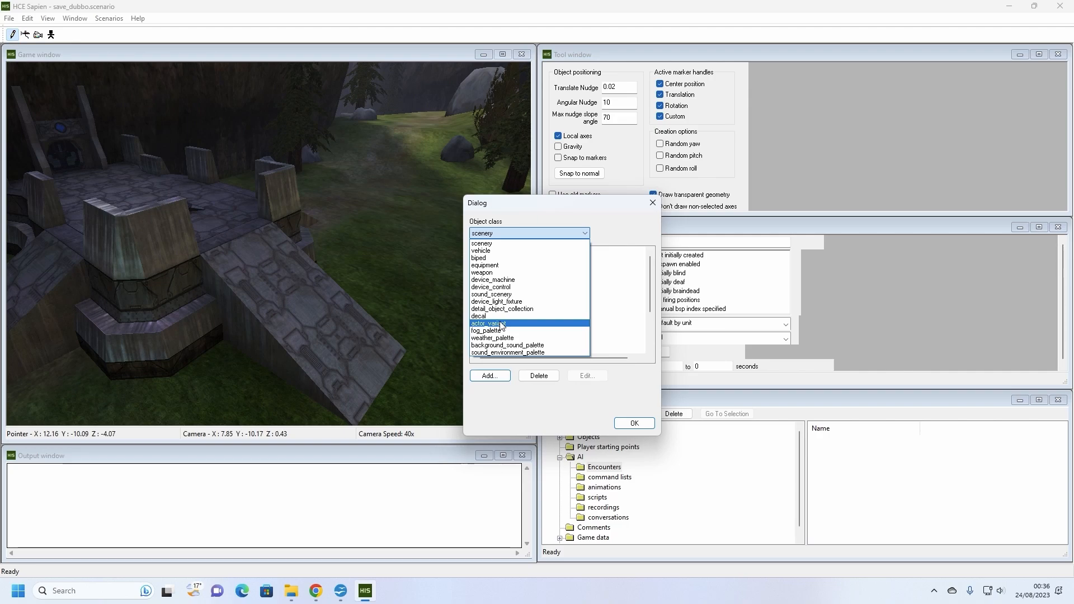
Step: Browse to marine_armored and add its assault rifle actor_variant to the palette
click(490, 376)
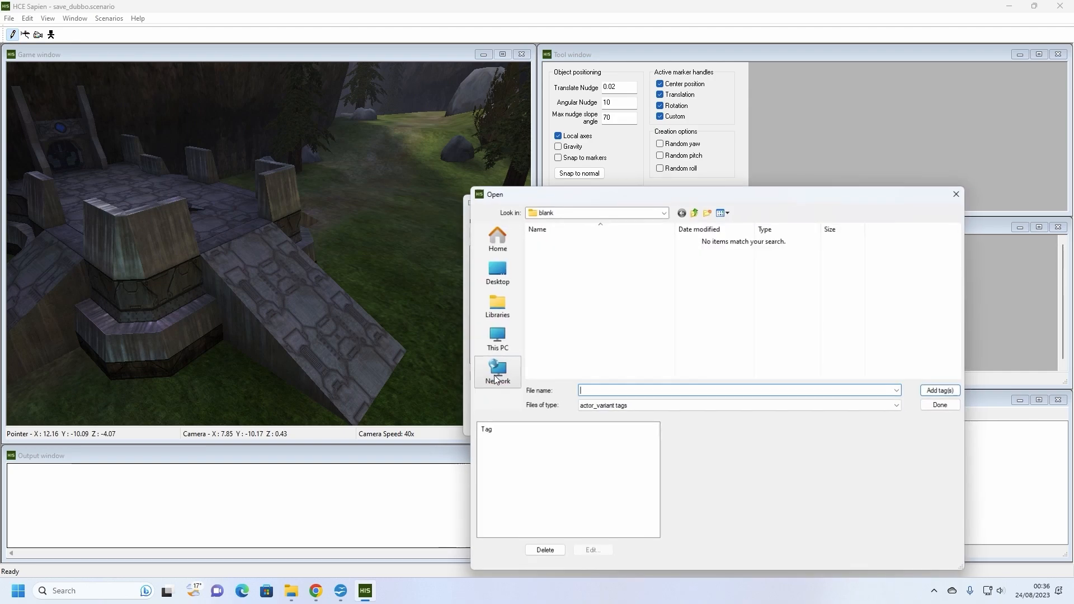
click(694, 213)
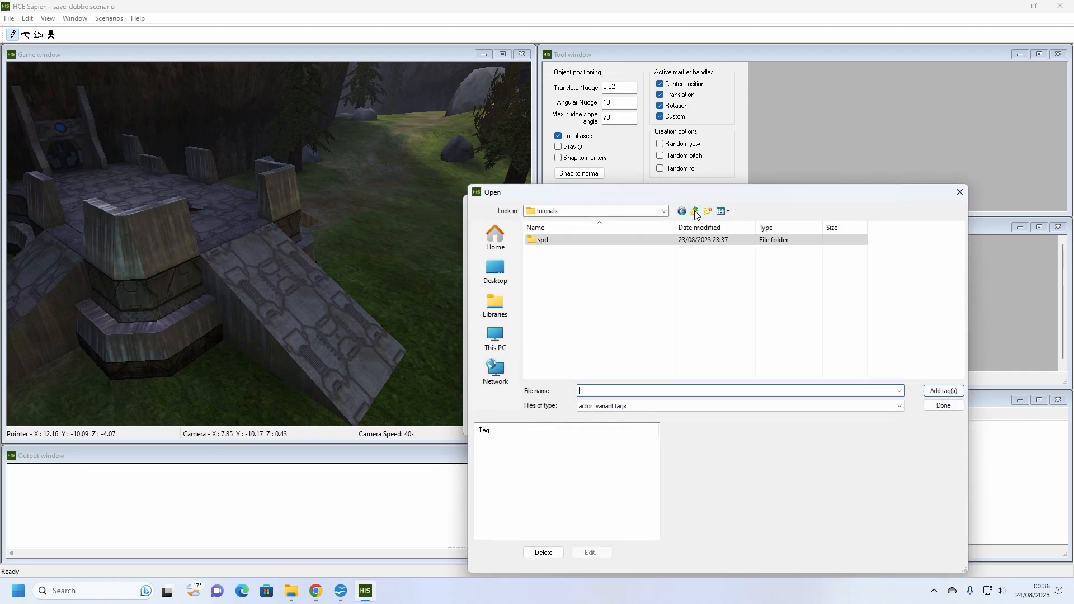
click(695, 210)
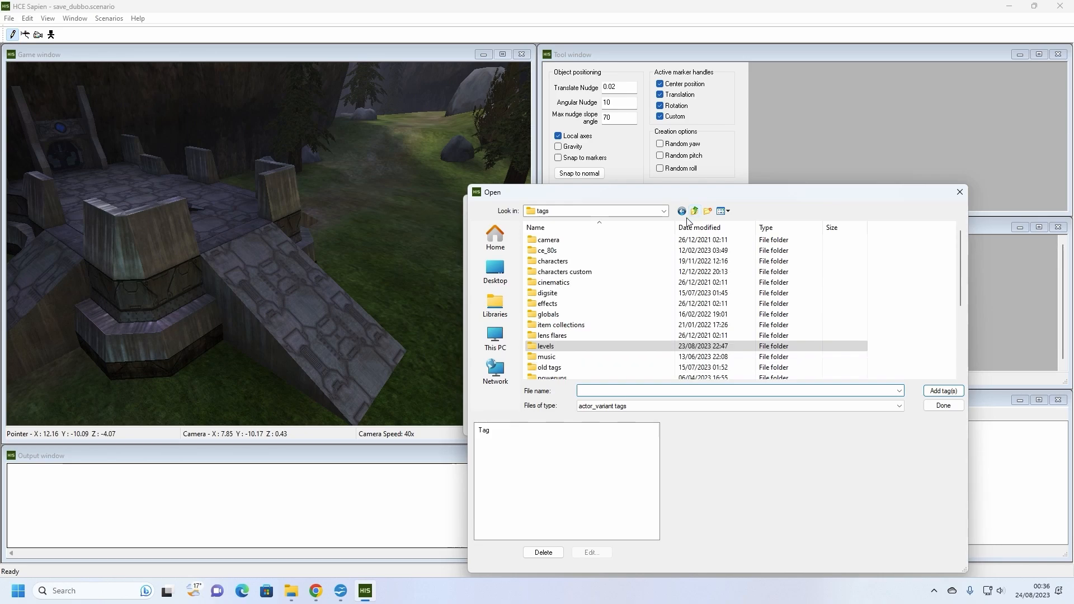
double_click(553, 261)
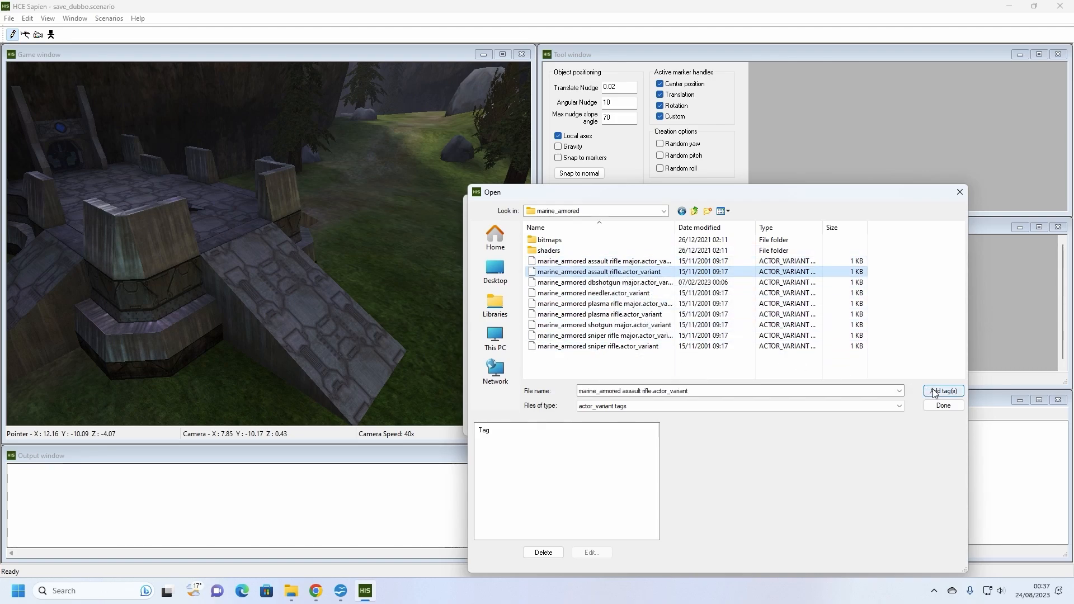
click(944, 392)
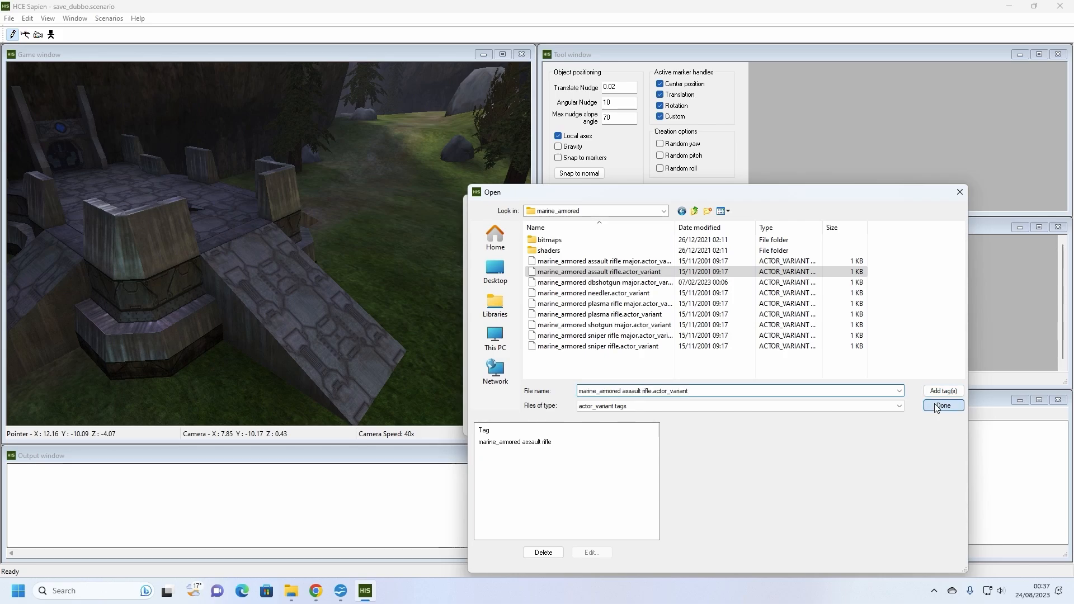
click(943, 405)
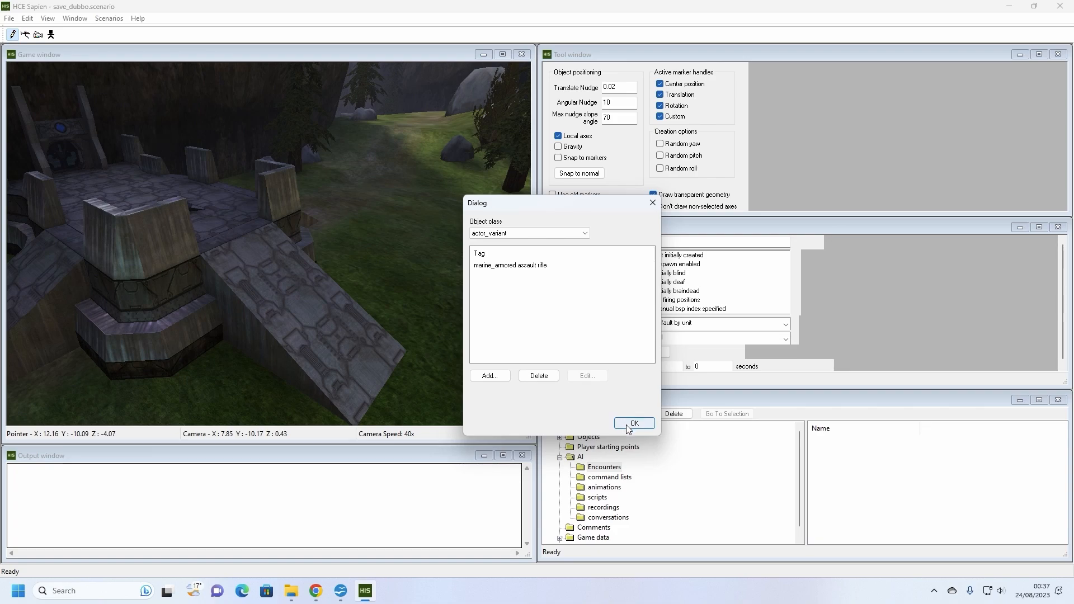
Step: Set marines to guard at guard position, area A for all combat states, 5 actors per difficulty
click(633, 423)
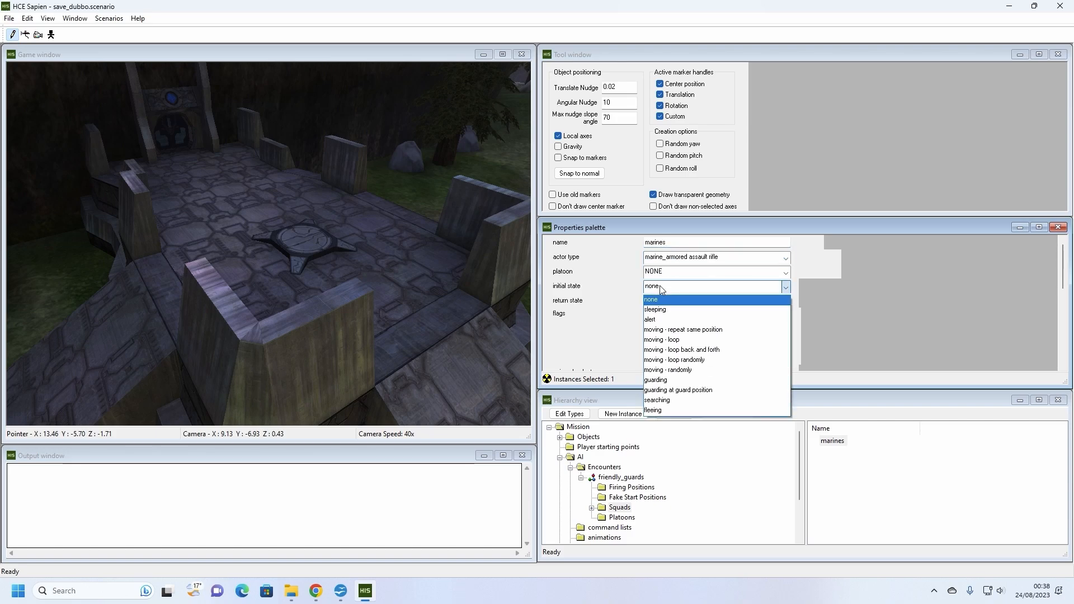
mouse_move(681, 349)
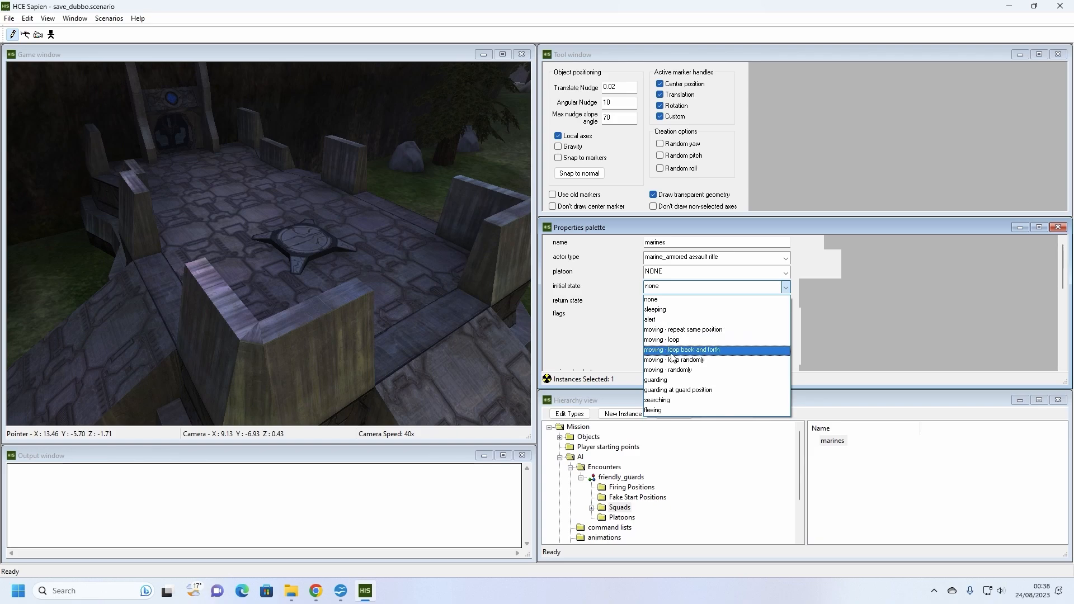
click(678, 389)
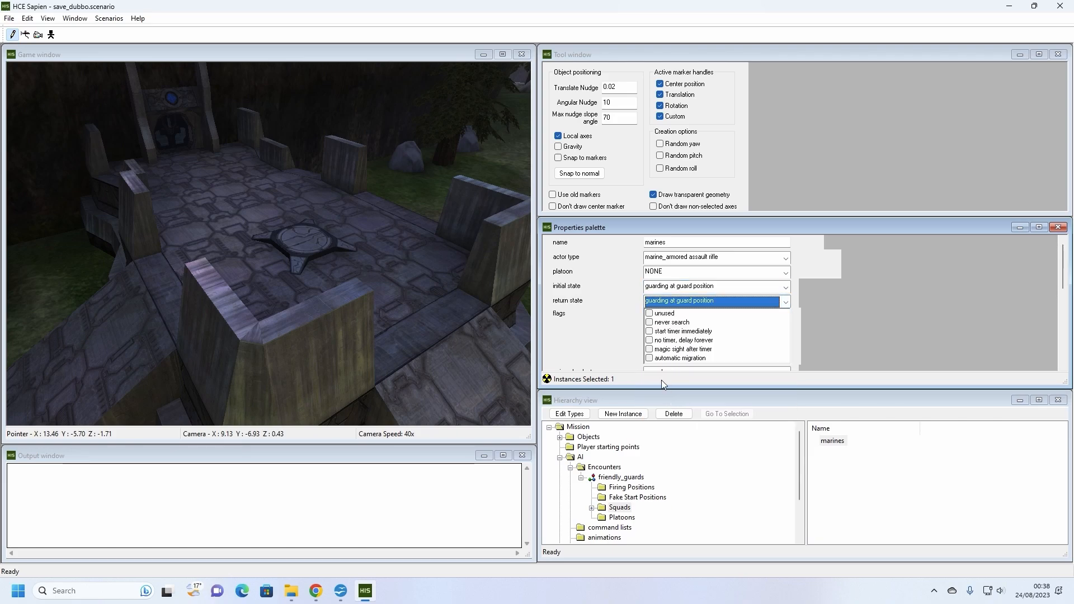
scroll(down, 3)
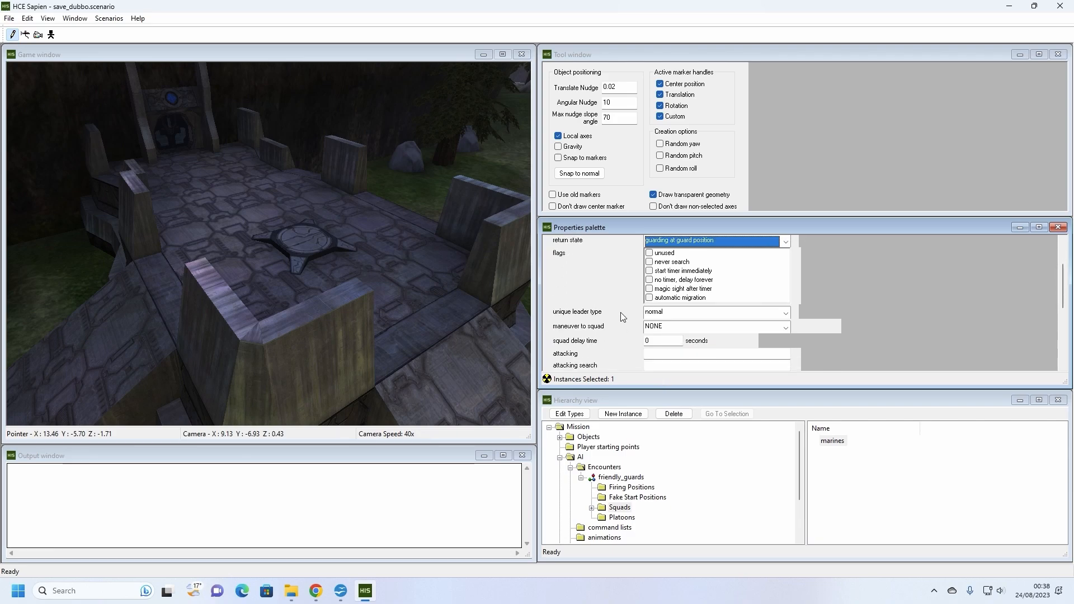
scroll(down, 3)
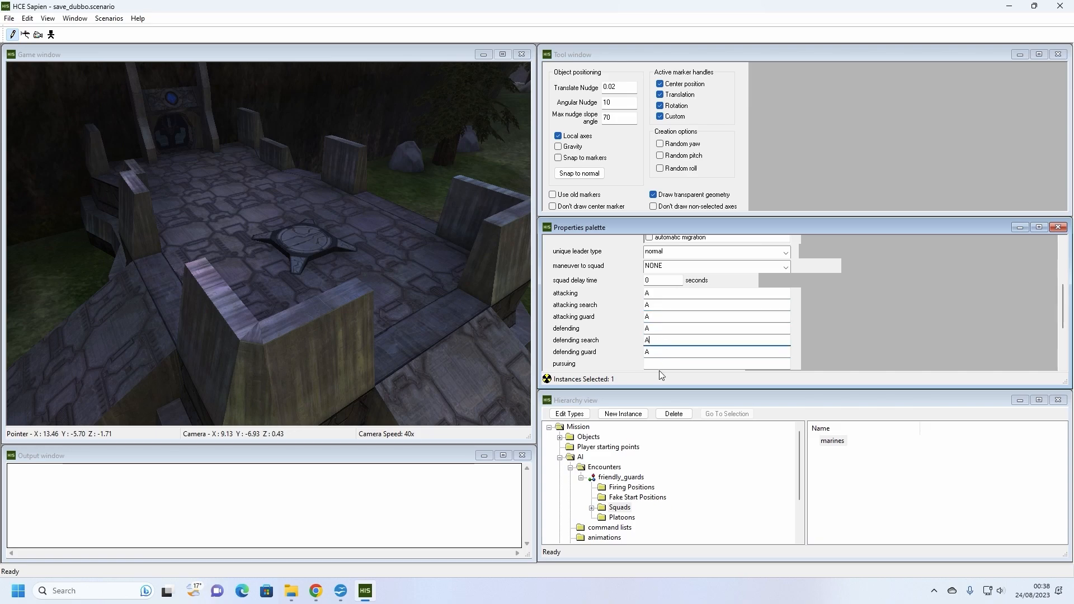
scroll(down, 3)
text(5)
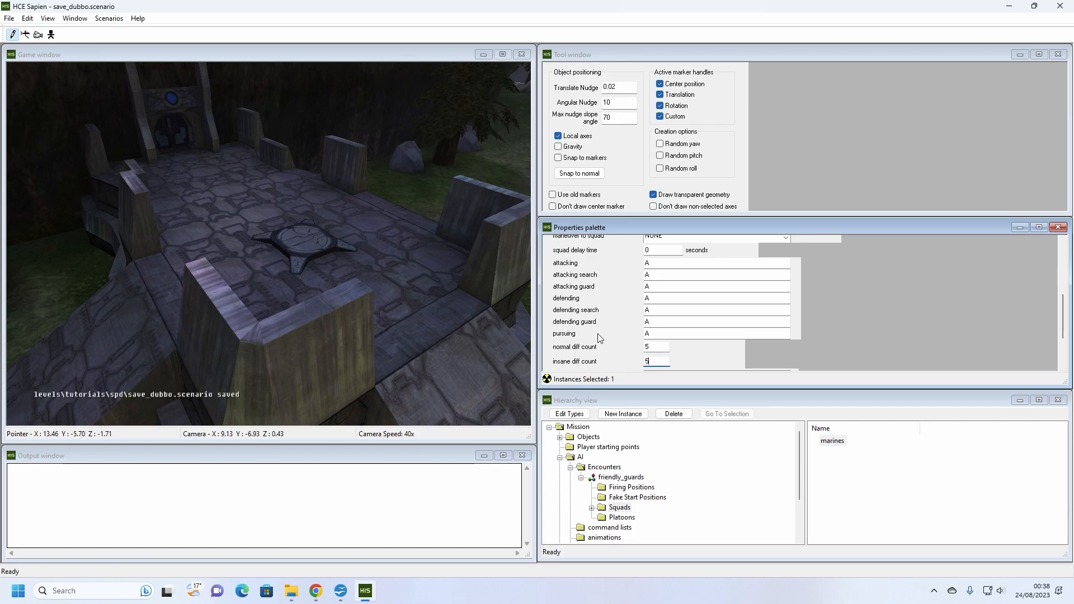
scroll(down, 3)
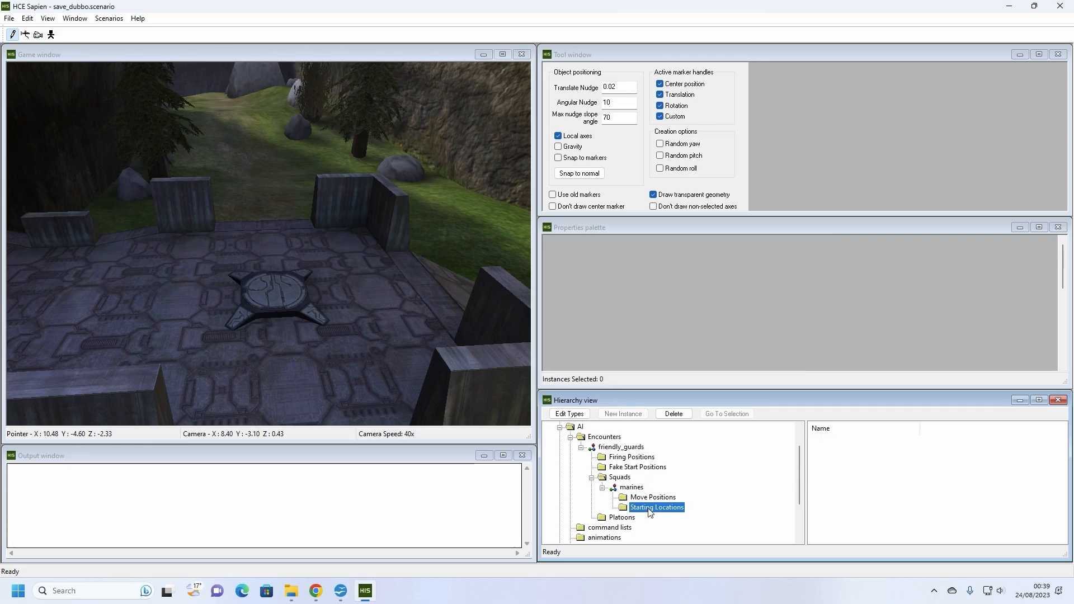
Step: Place a starting location for the marines squad on the stone platform floor beside the wall
click(656, 506)
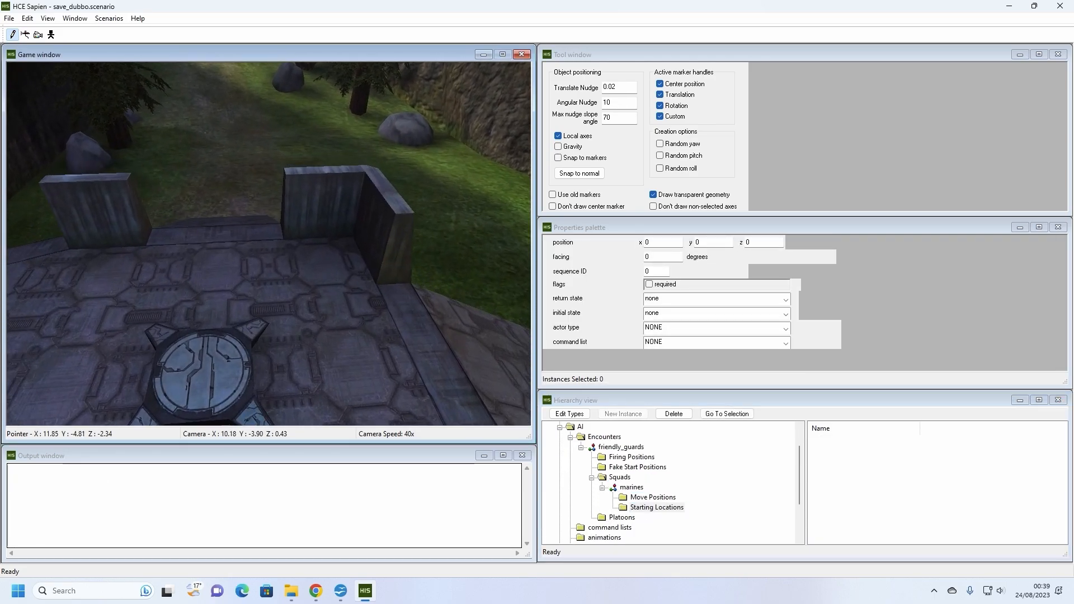
click(309, 261)
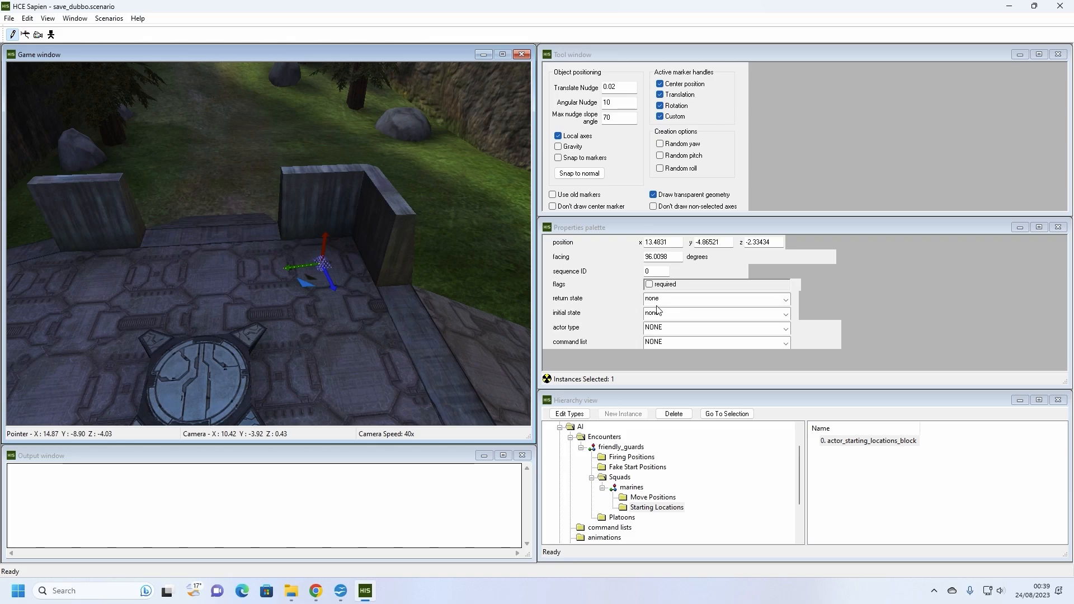
click(631, 488)
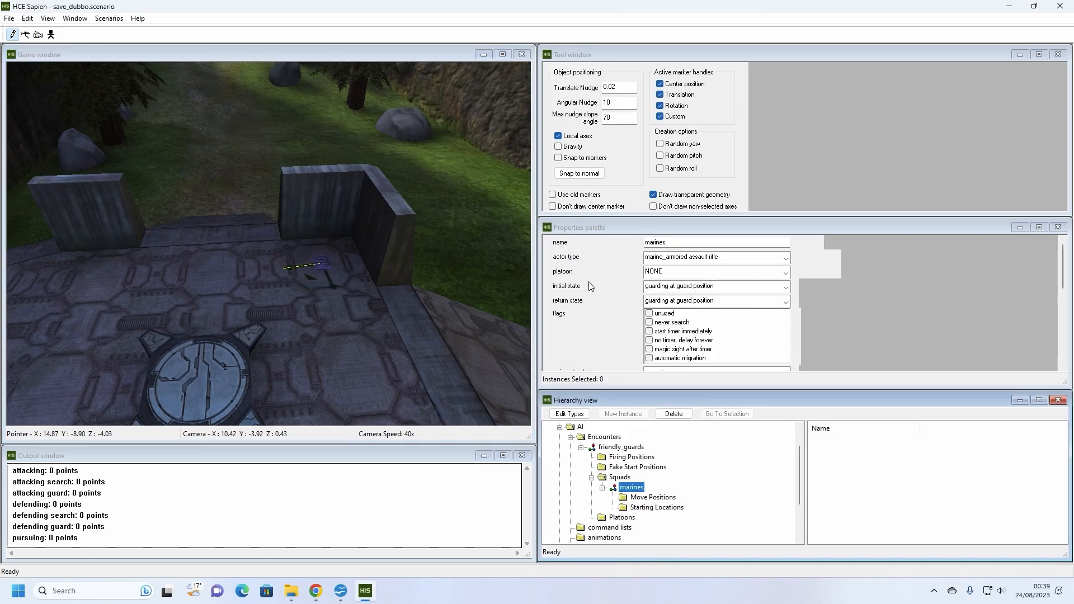
mouse_move(629, 545)
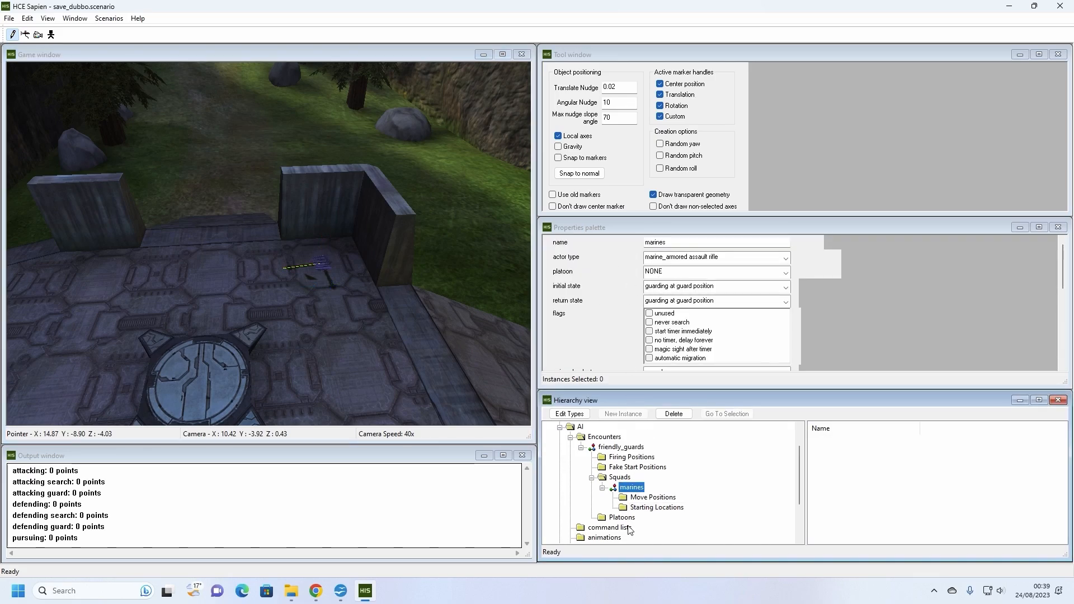
click(656, 508)
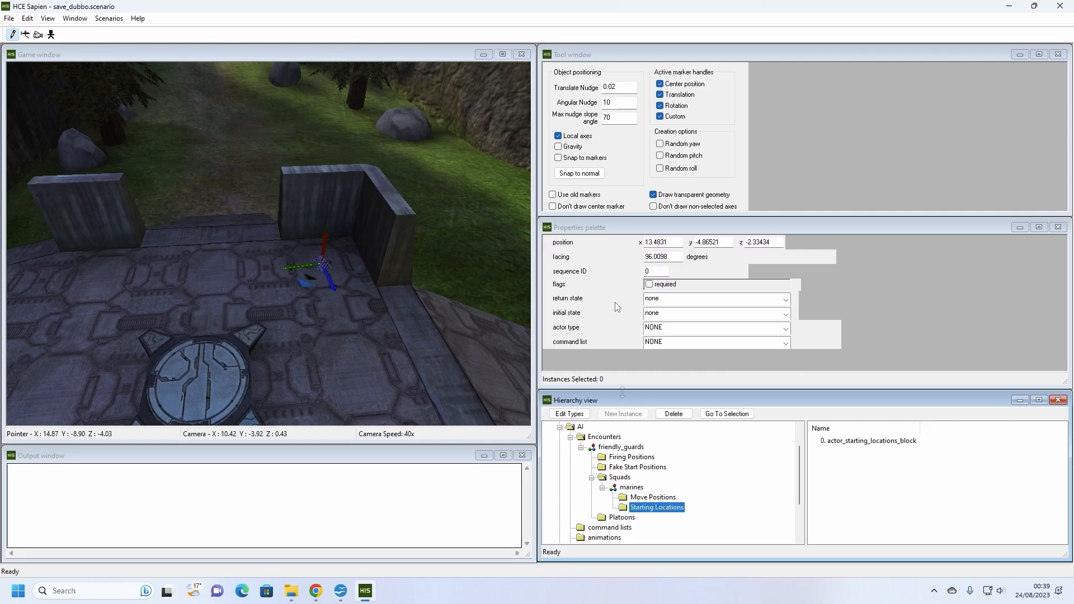
mouse_move(385, 312)
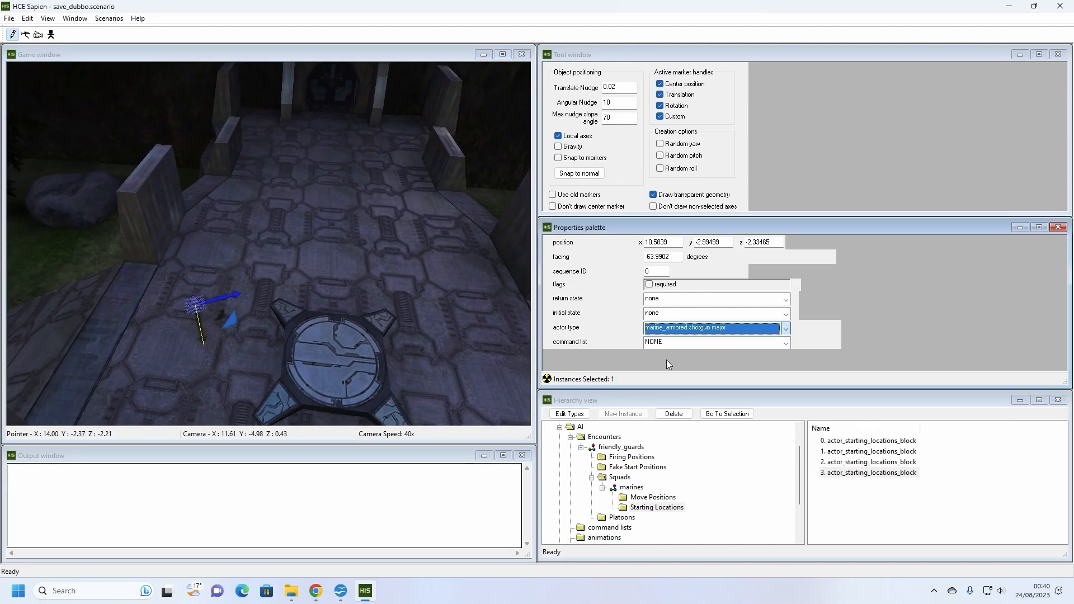
Step: Save the scenario and check the actors of starting locations 3, 6 and 4
key(ctrl+s)
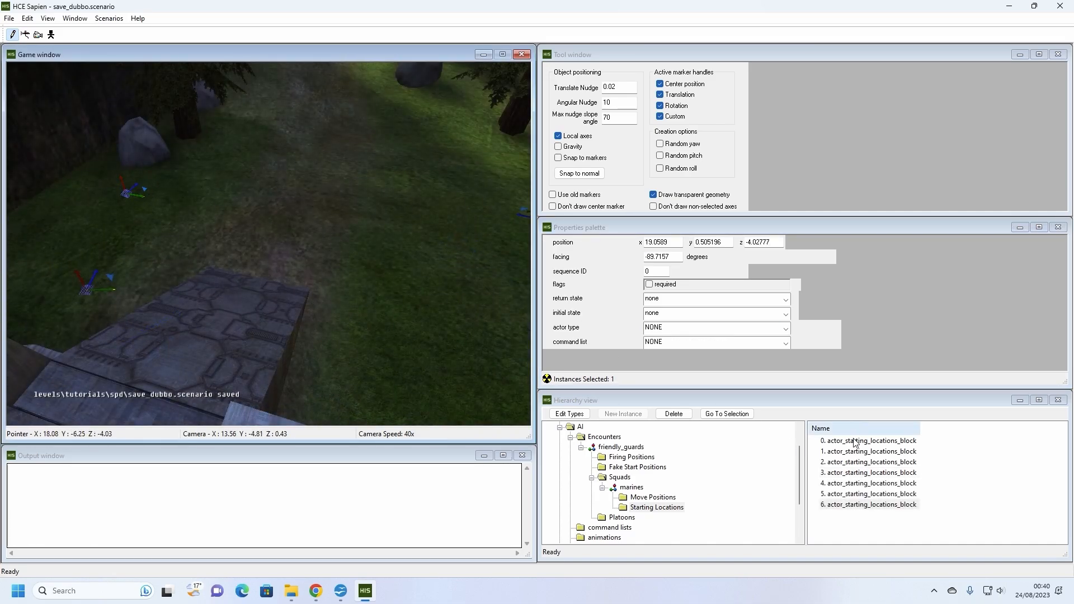
click(868, 472)
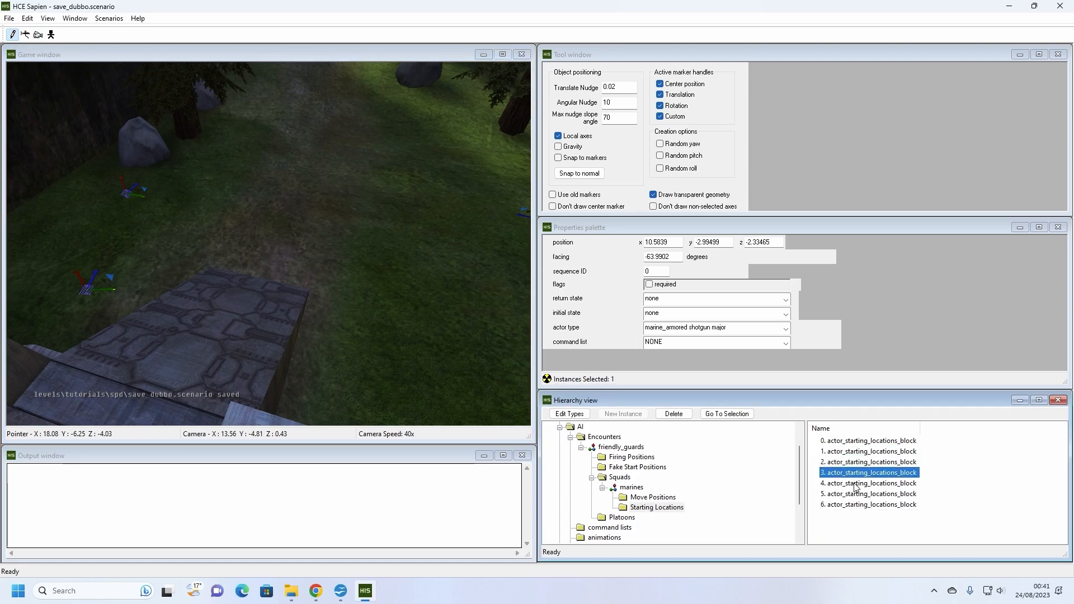
click(868, 504)
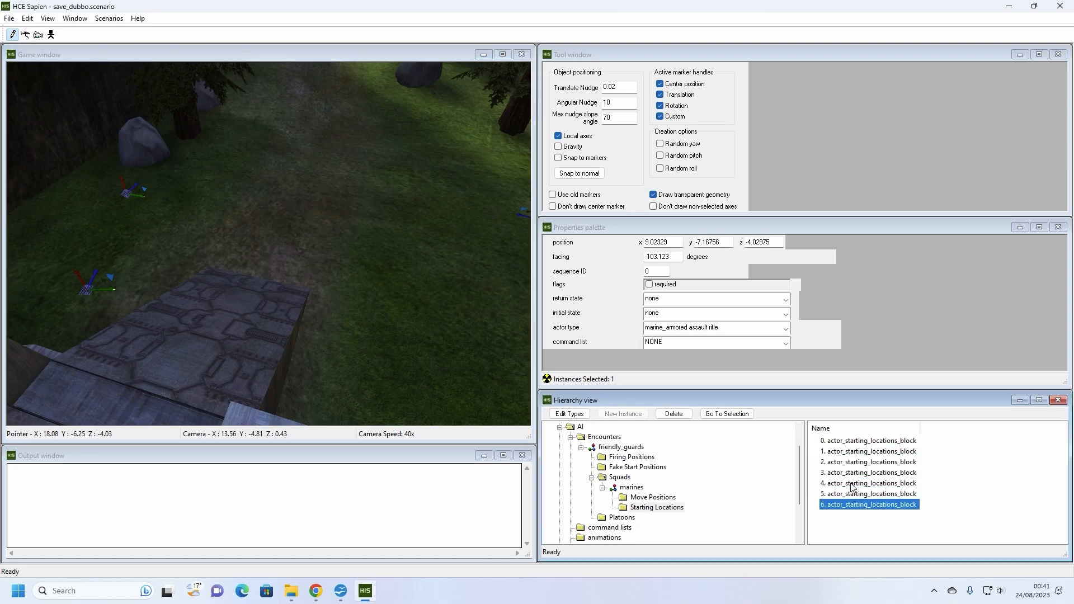
click(868, 483)
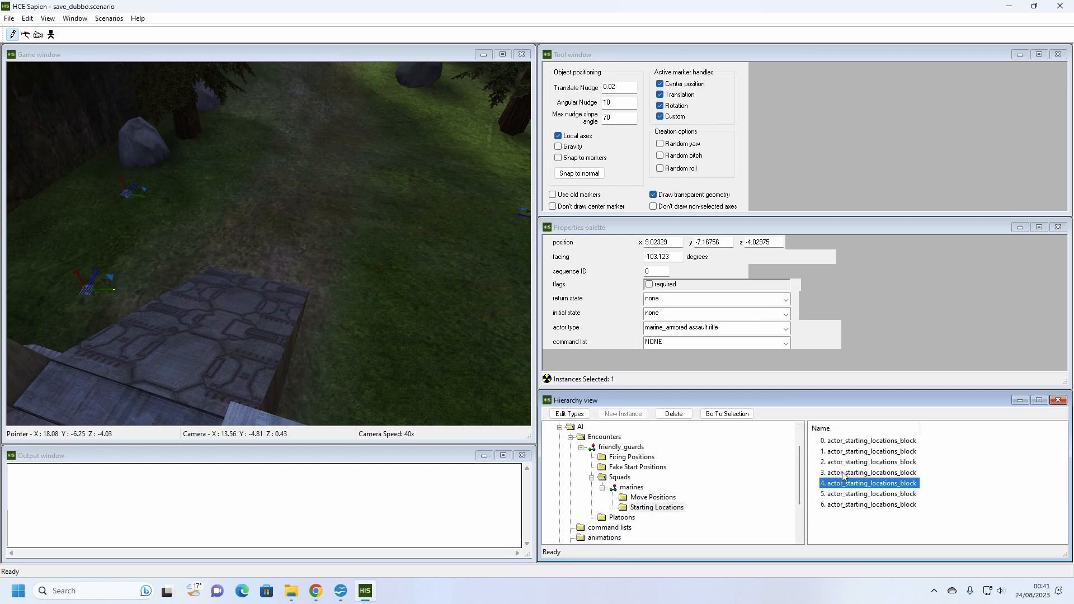
Step: Flag starting location 3 as required, then select several starting locations together
click(868, 472)
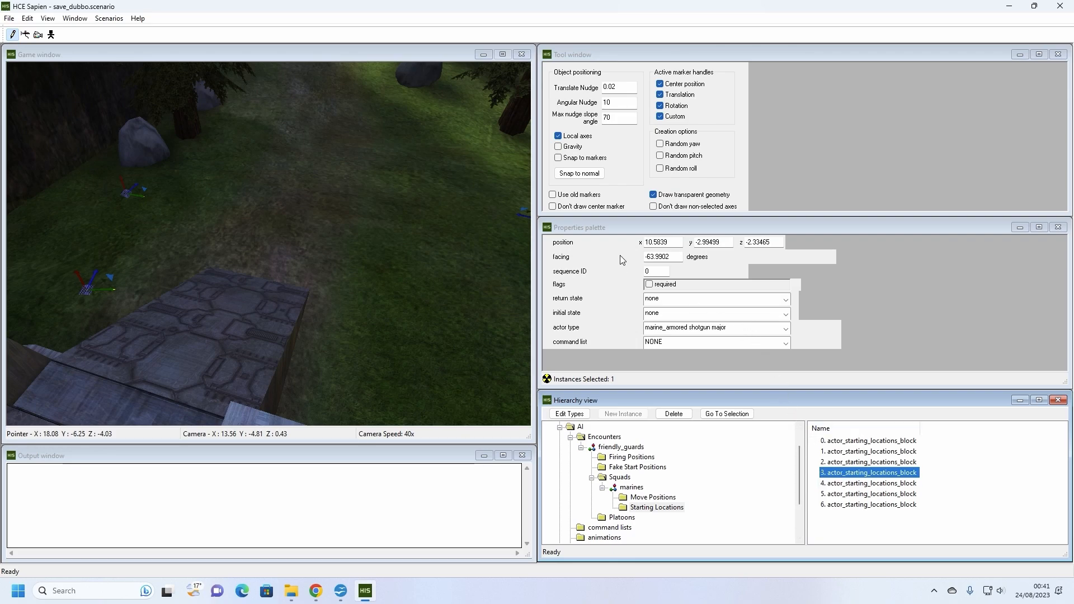
click(649, 284)
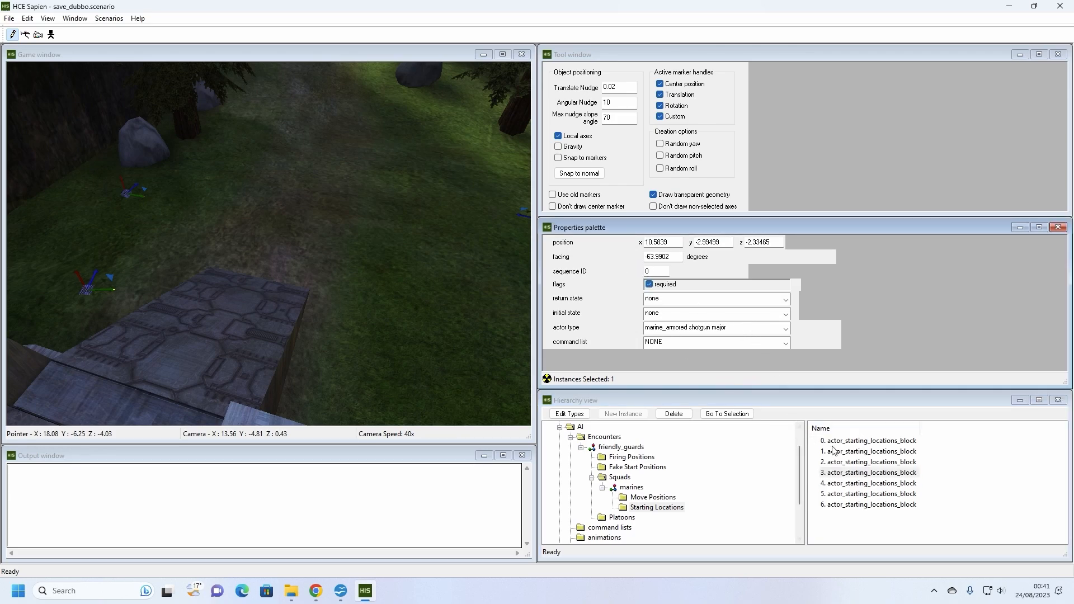
click(869, 473)
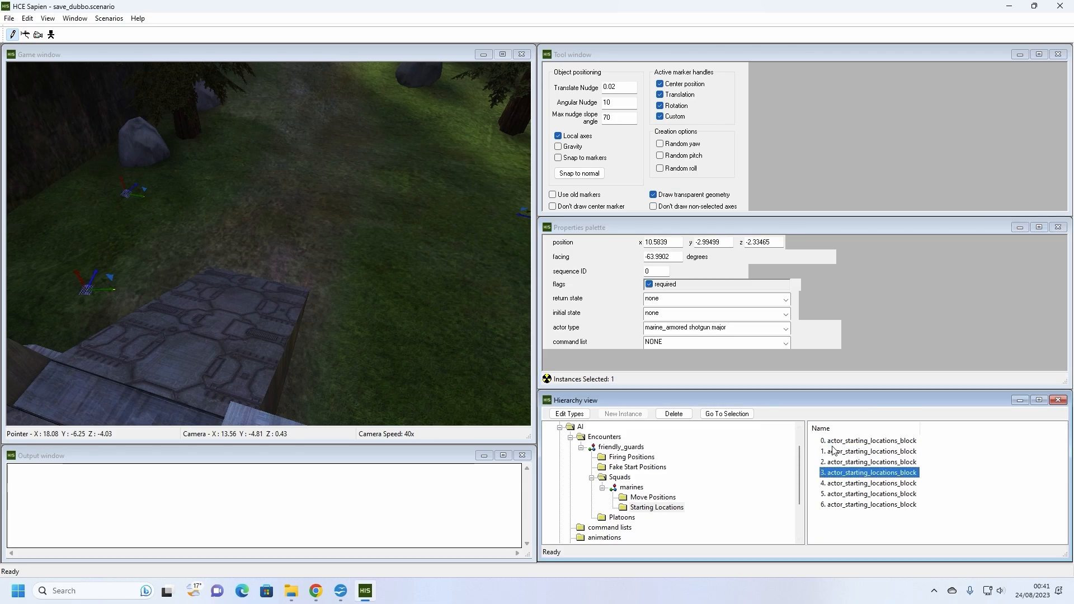
click(868, 483)
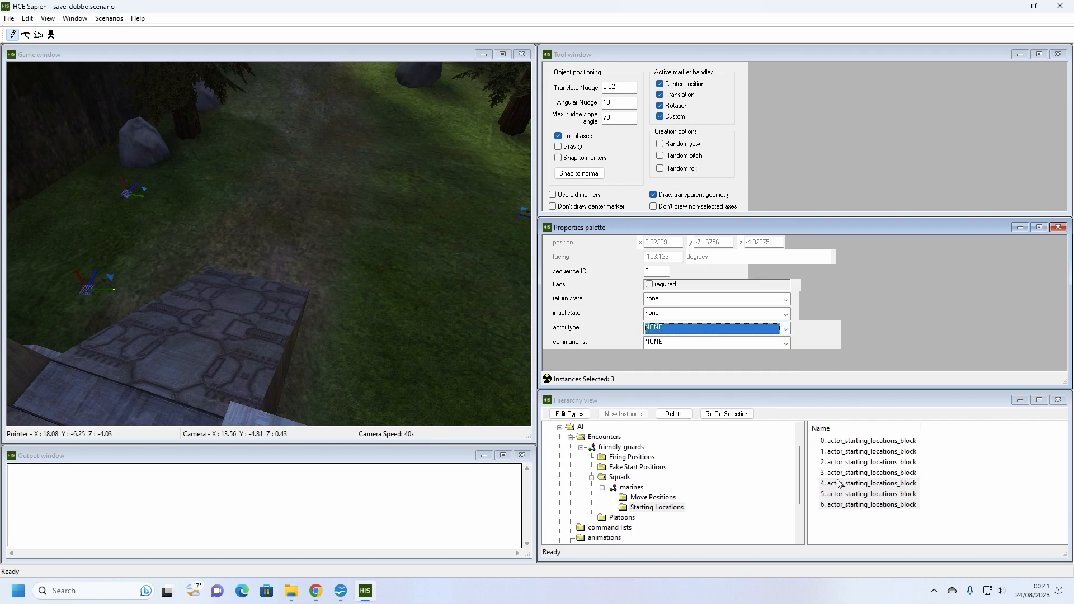
click(868, 472)
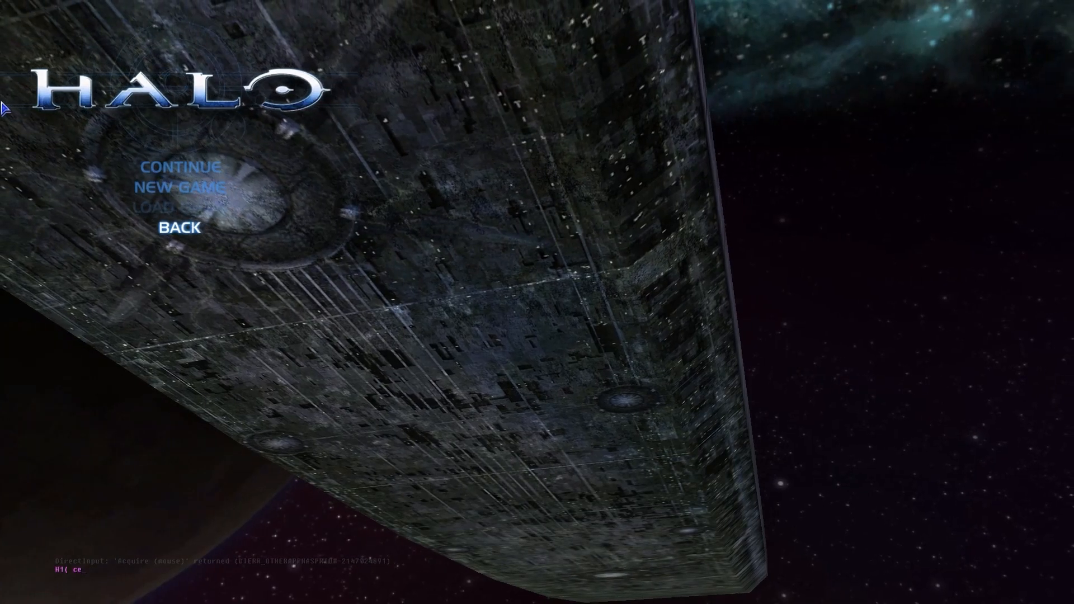
Step: Load the save_dubbo tutorial map via map_name and enter ai_allegiance player human in the console
text(map_name levels\tutorials\spd\)
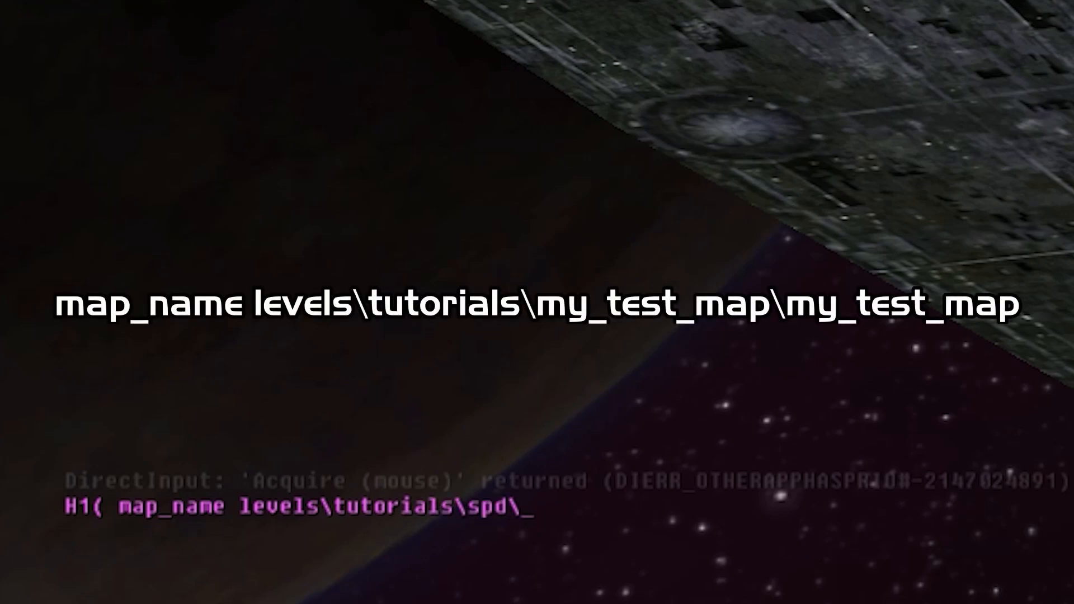
text(save_dubbo)
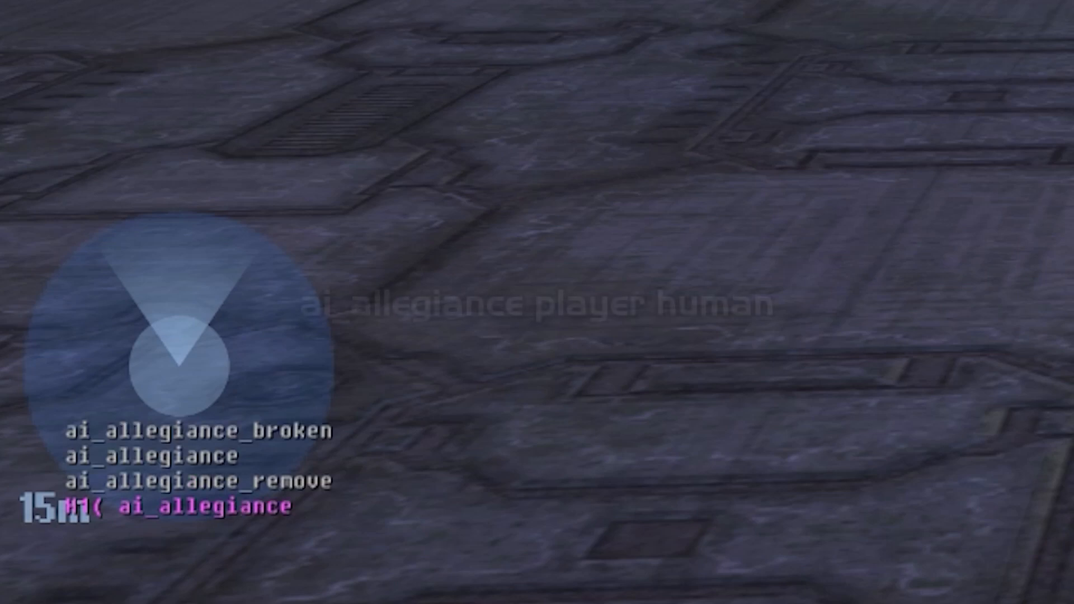
text(player)
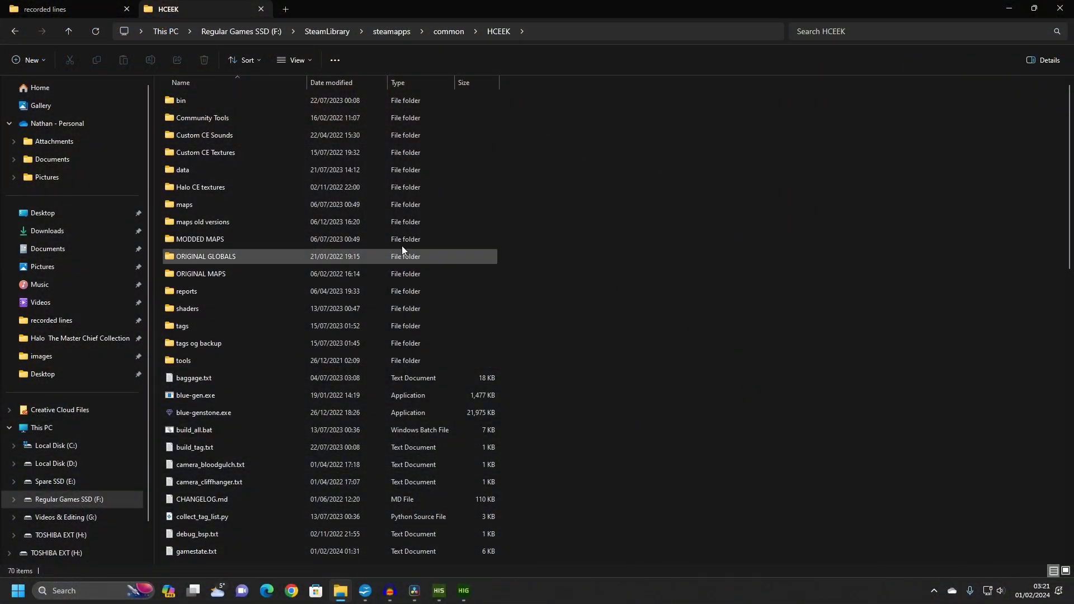
Step: Navigate through data, levels and tutorials into the my_test_map scripts folder
double_click(181, 171)
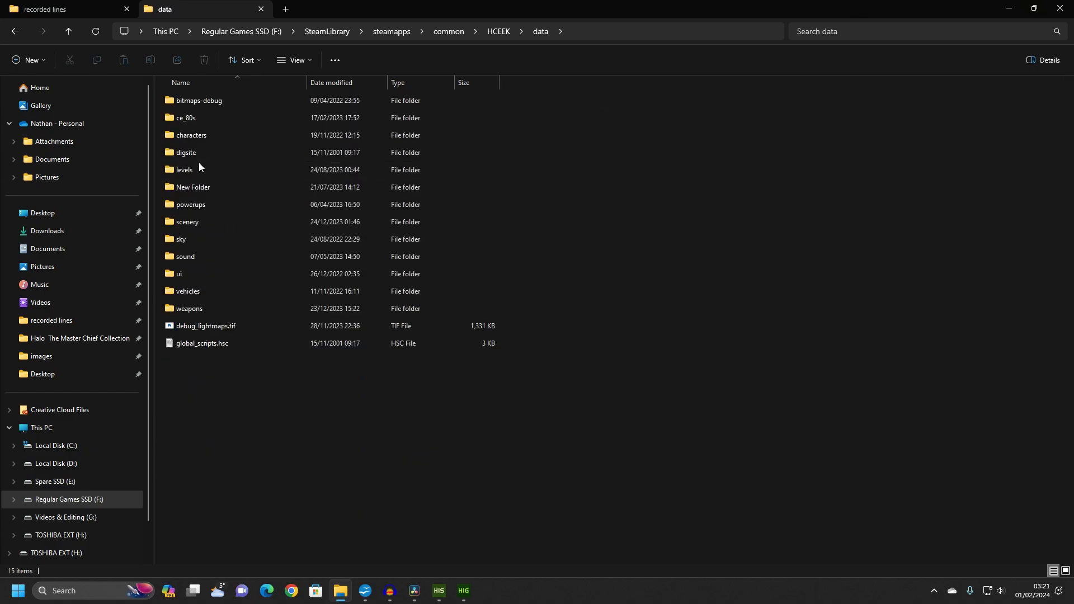
double_click(184, 170)
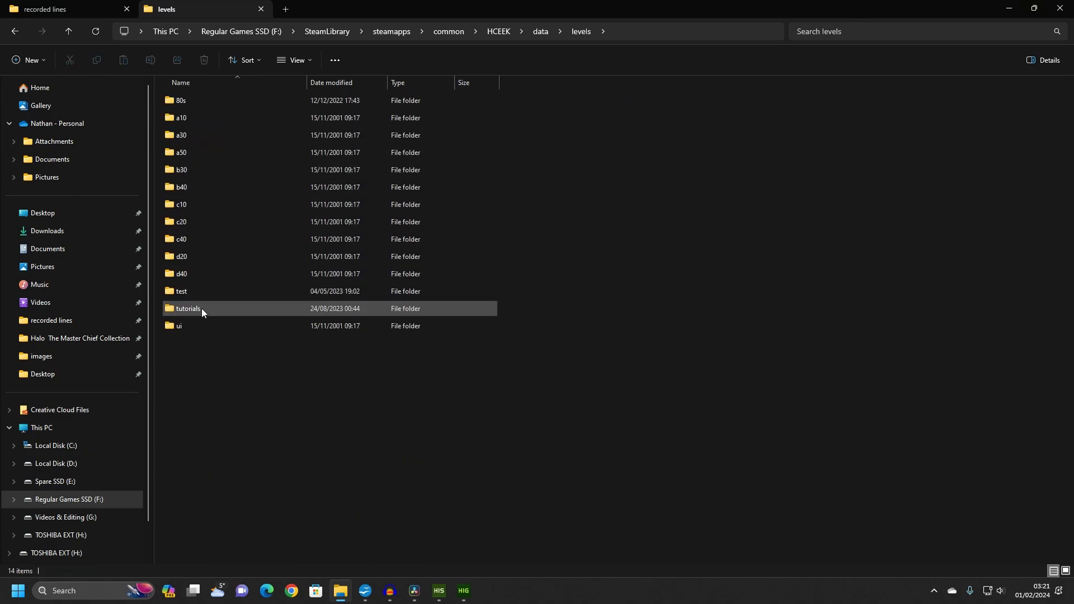
double_click(186, 309)
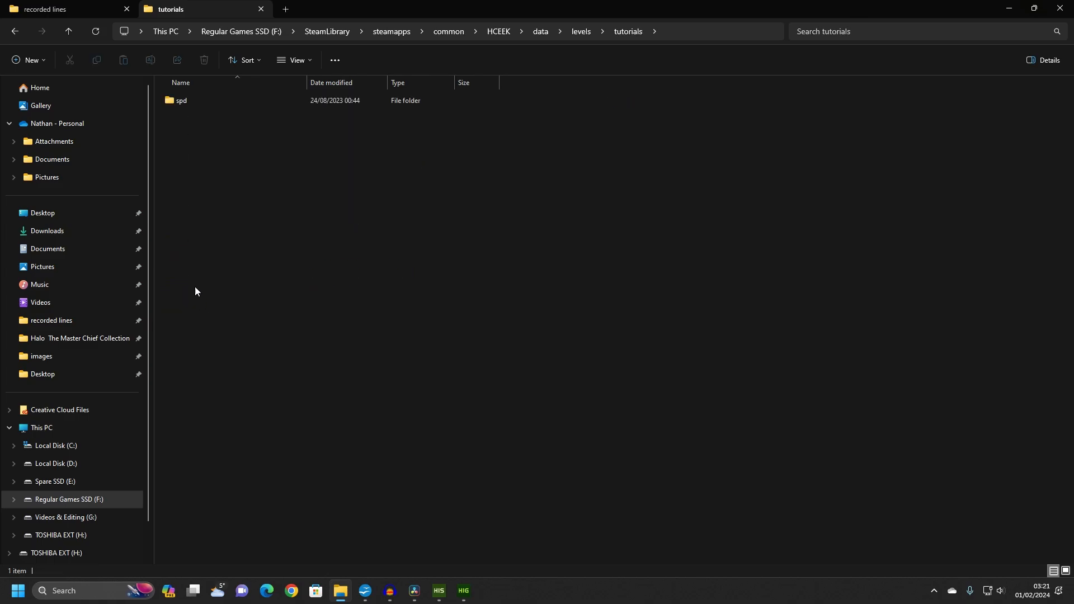
mouse_move(363, 367)
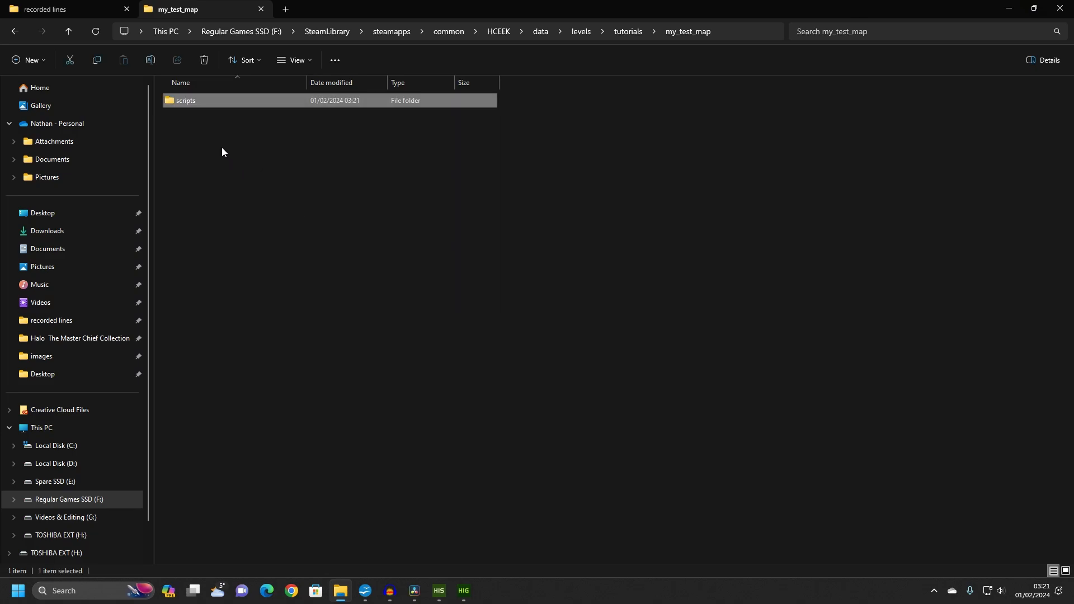
double_click(186, 101)
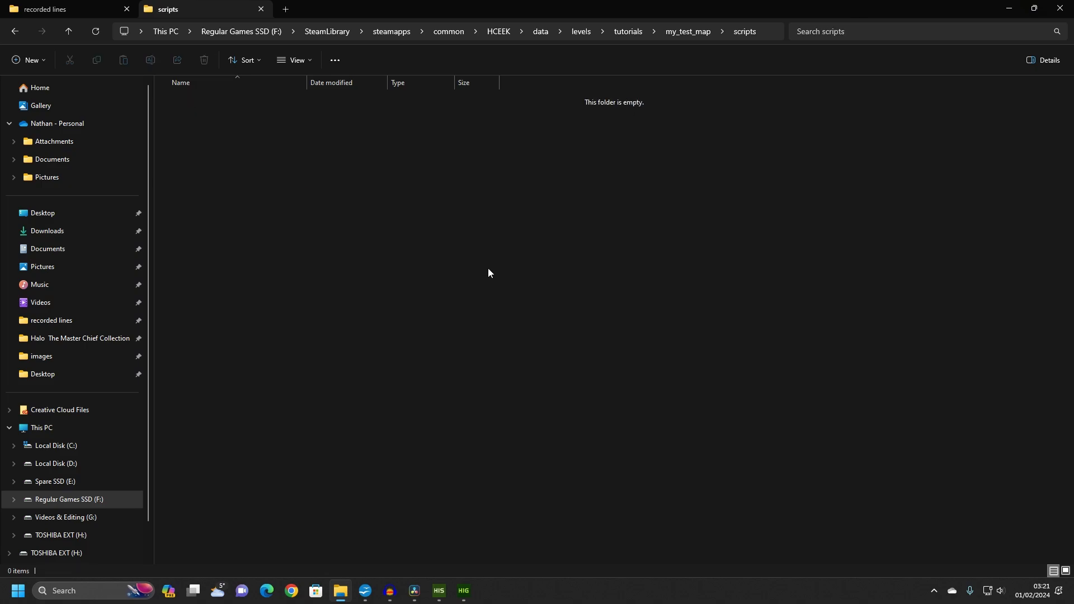
Step: Create a new text document named mission_script.hsc and accept the extension change
right_click(491, 273)
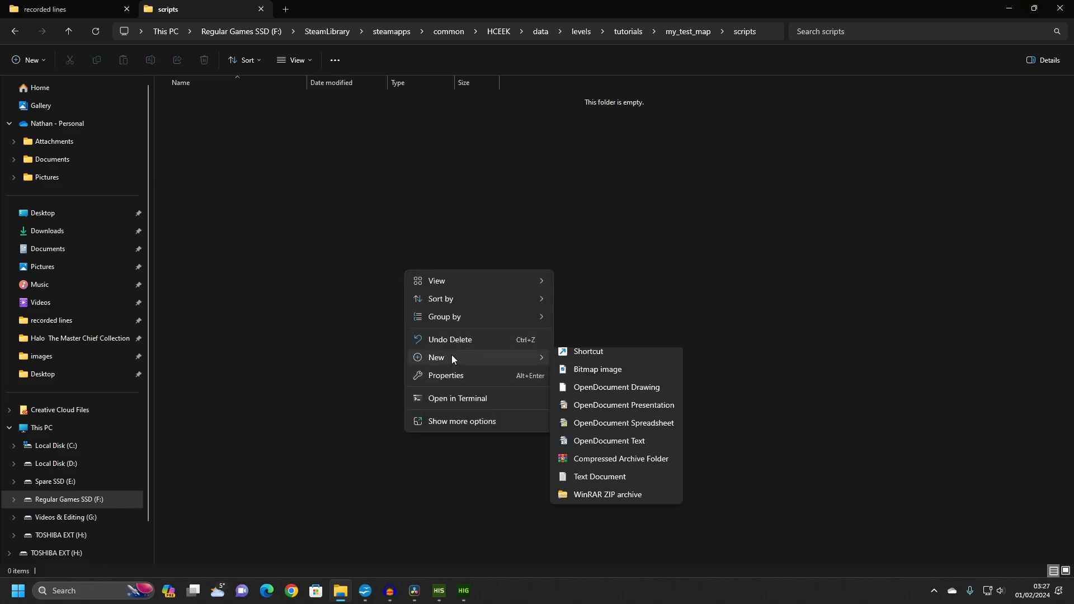
click(599, 477)
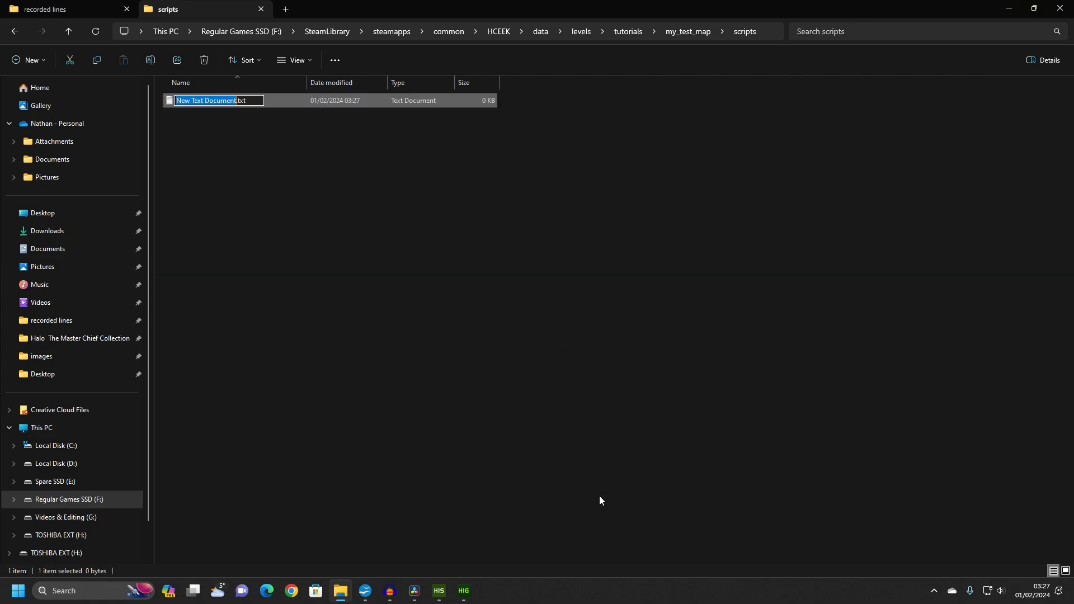
text(mission_script.hsc)
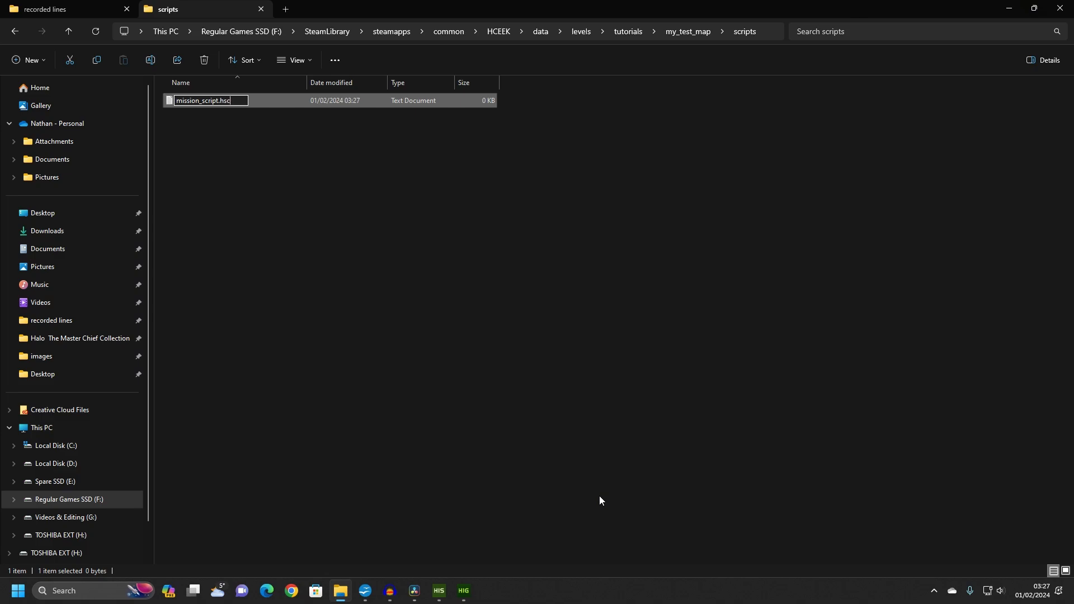
key(Enter)
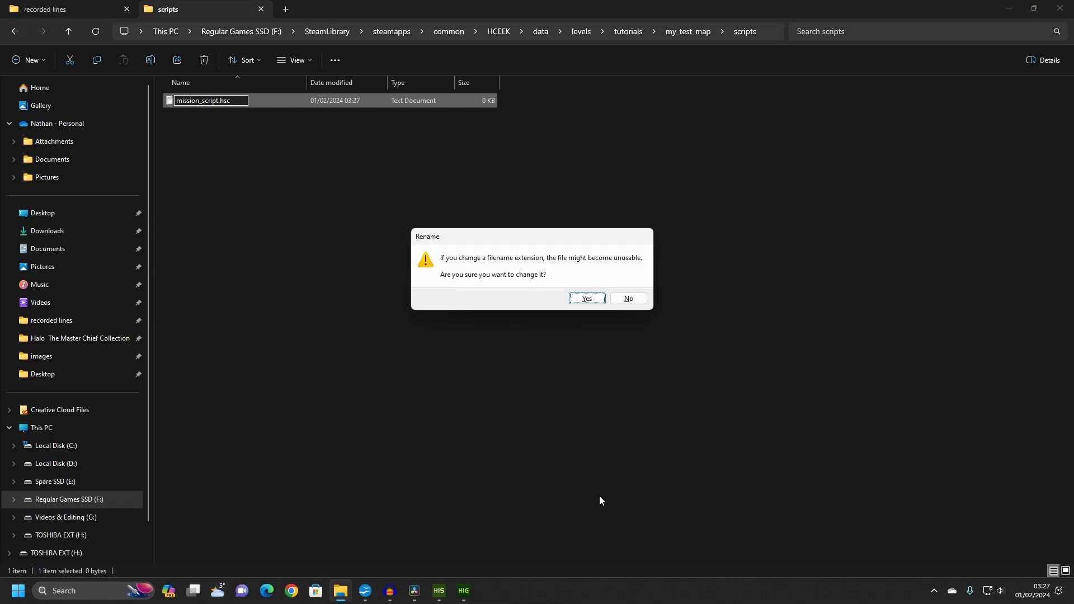
click(586, 299)
text((sc)
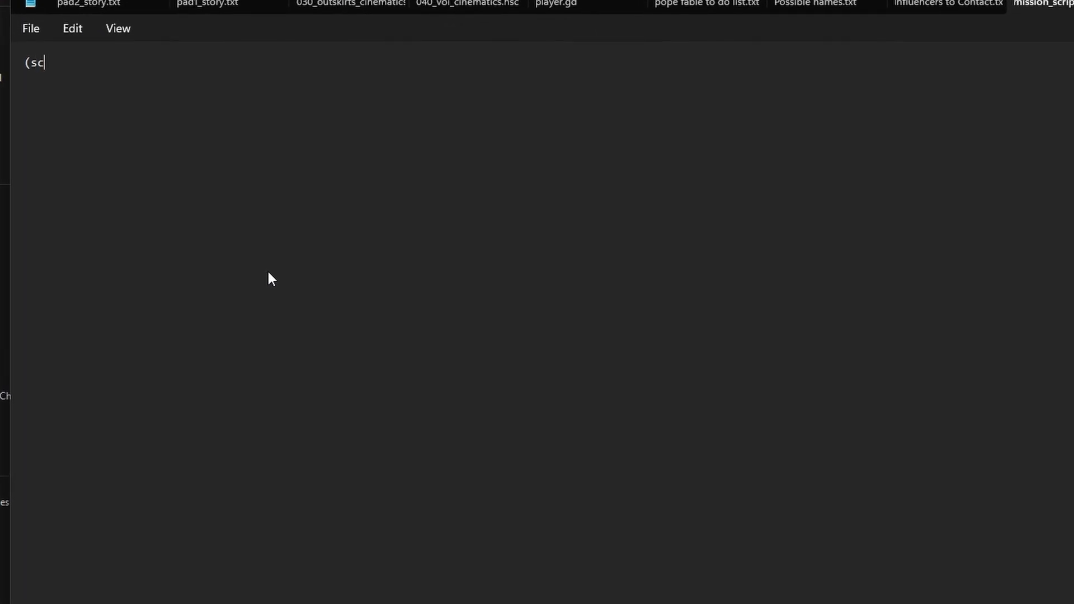
Step: Write startup script set_marines_friendly containing (ai_allegiance player human)
text(ript startip)
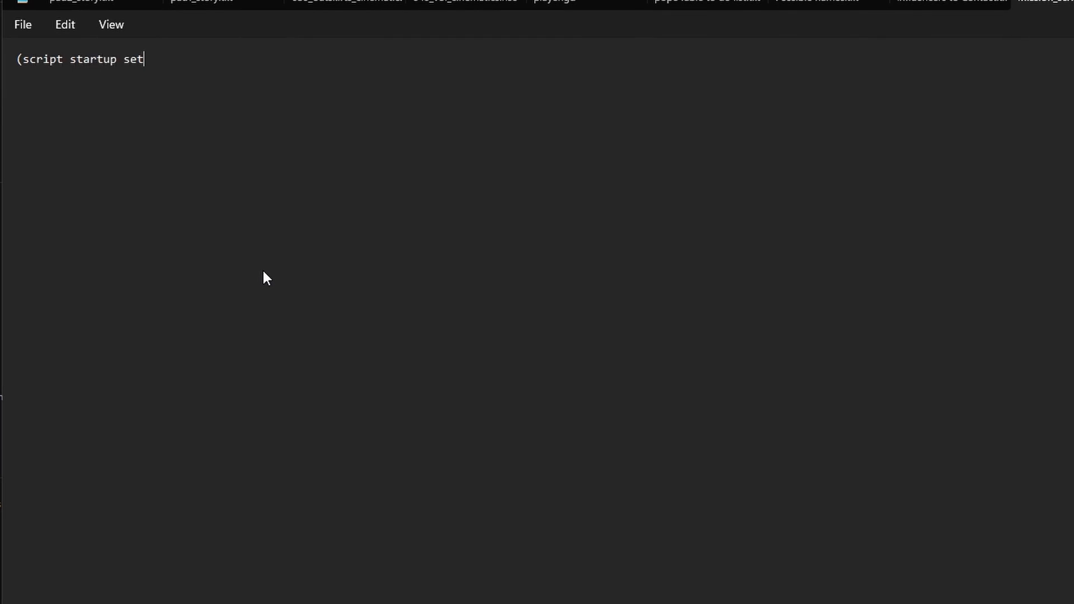
text(_marines_friendly)
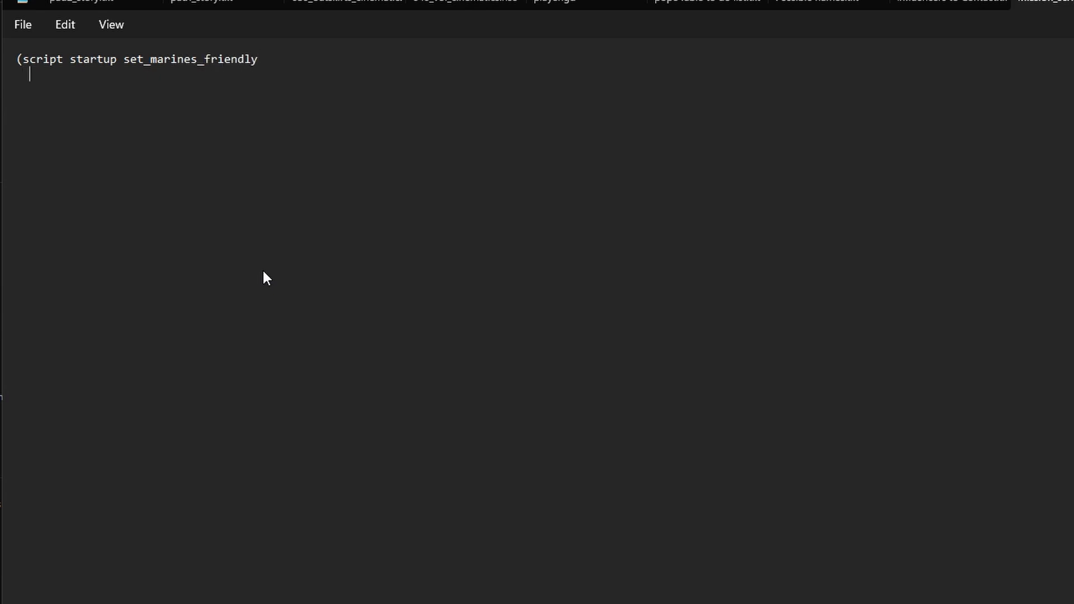
text((ai_alleg)
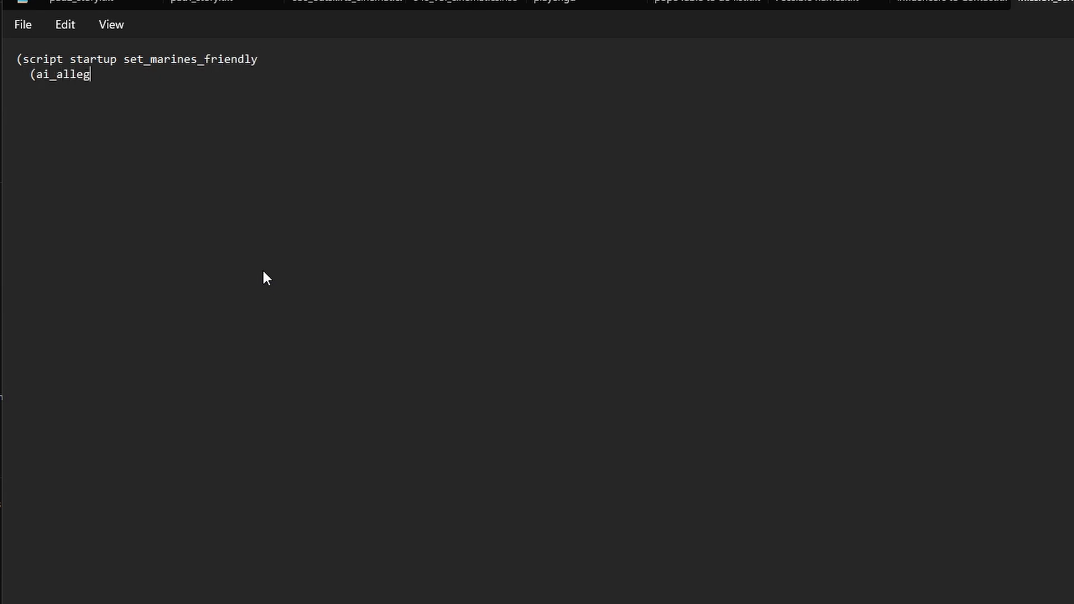
text(iance player human)
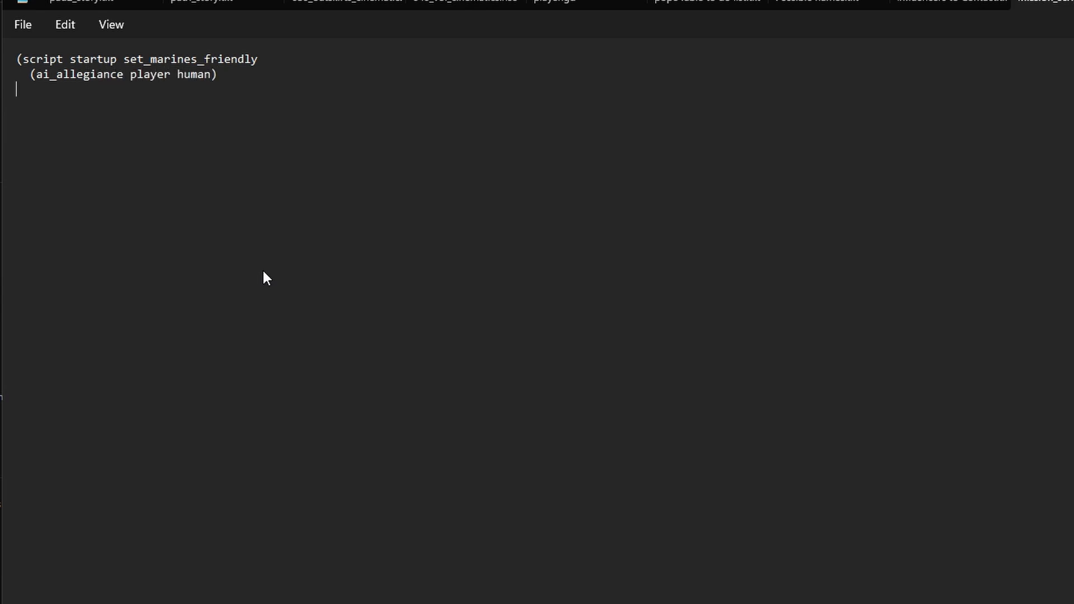
text())
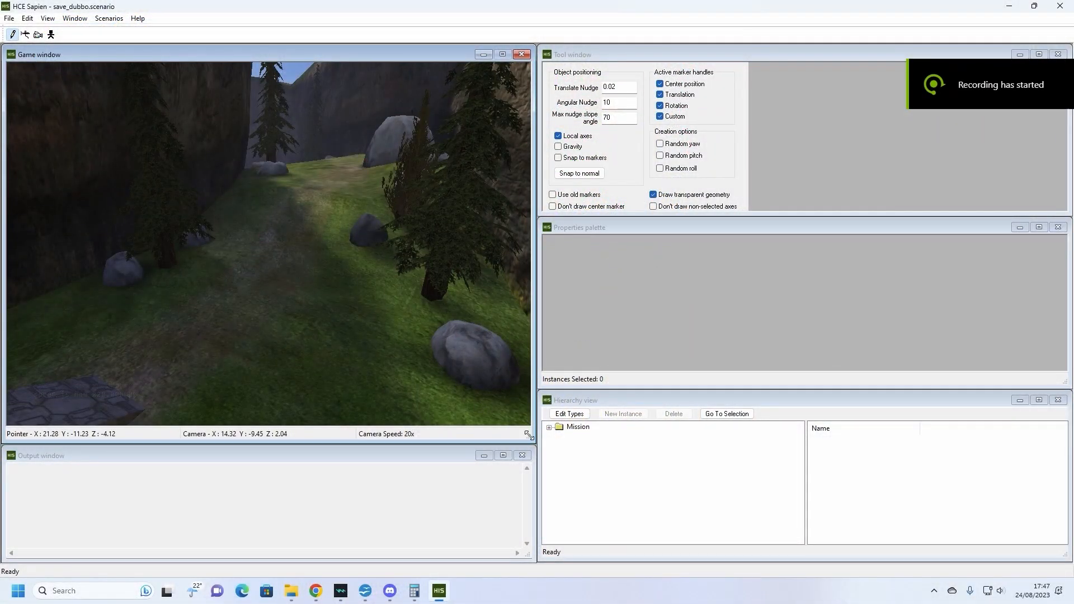
Step: Add encounter cov_blue_ambush on the covenant team and bring up its actor-variant palette
click(551, 428)
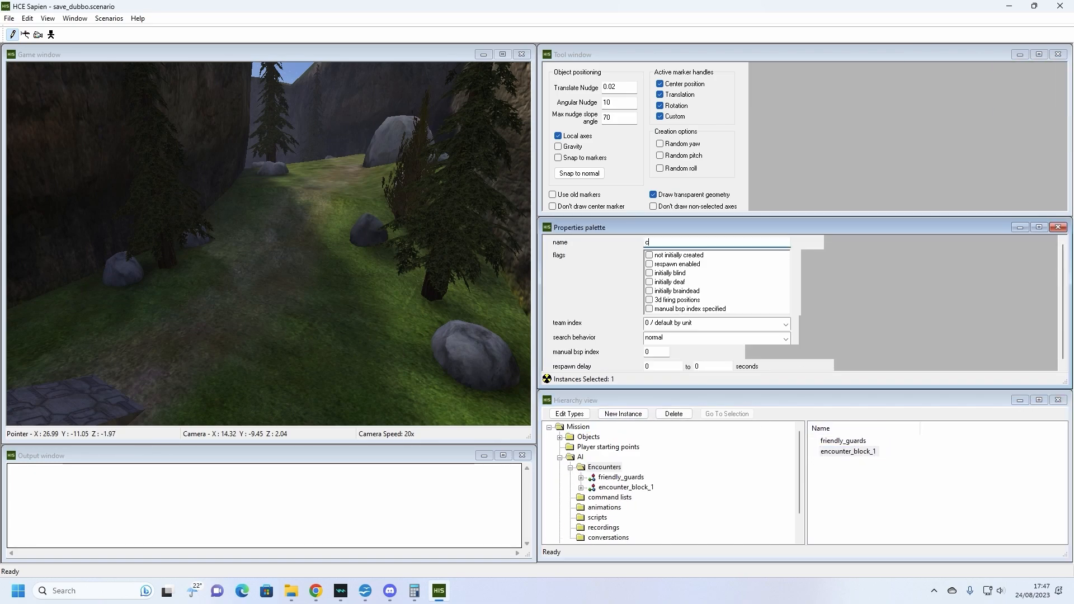
text(cov_blue_ambush)
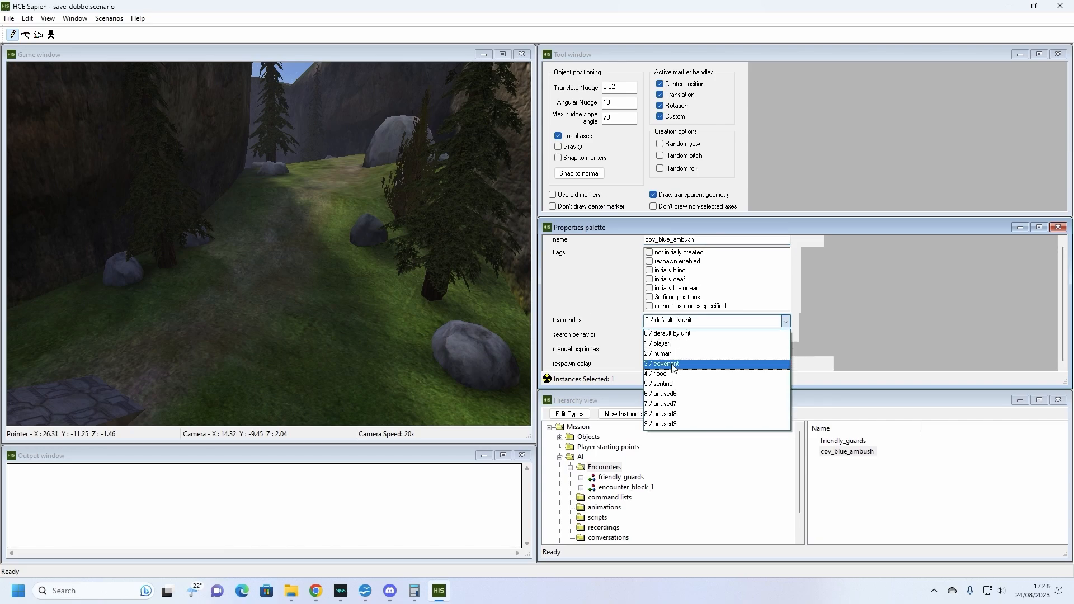
click(663, 364)
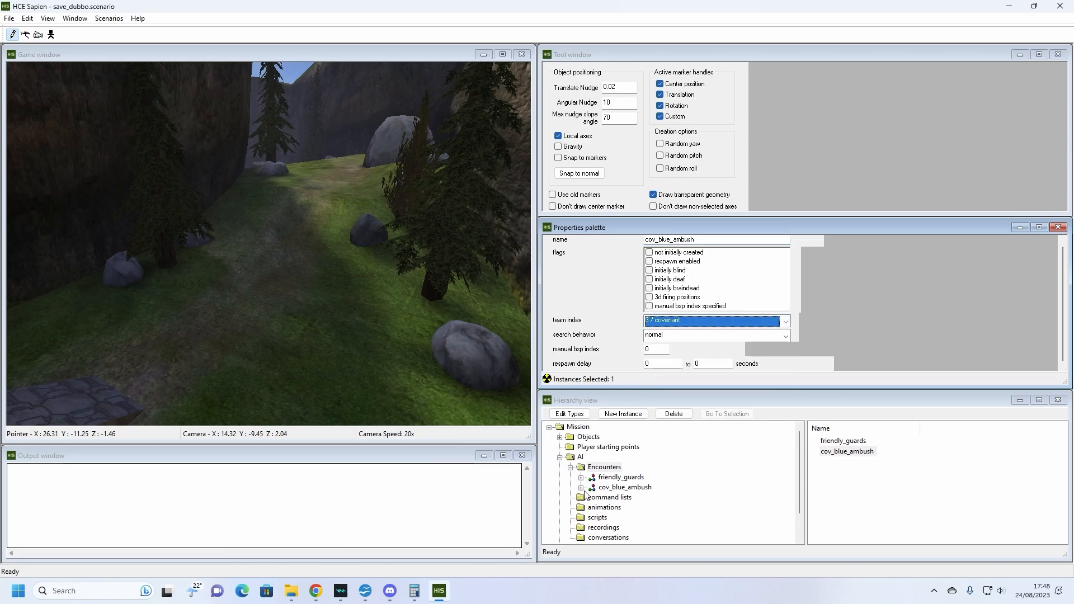
click(582, 488)
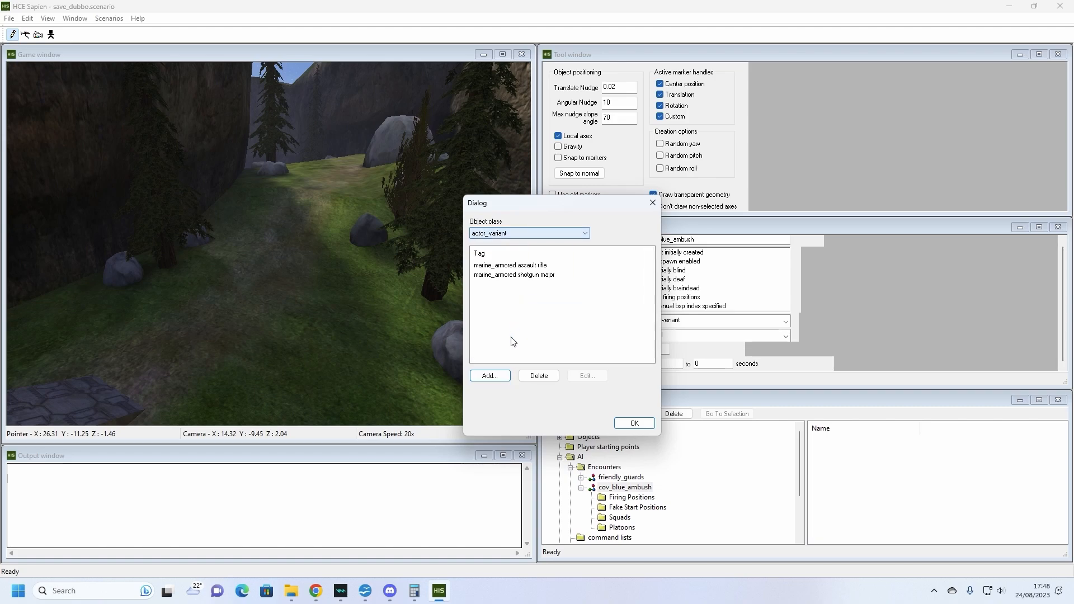
Step: Add Covenant variants from tags/characters, then remove the grunt flee minor needler variant
click(490, 376)
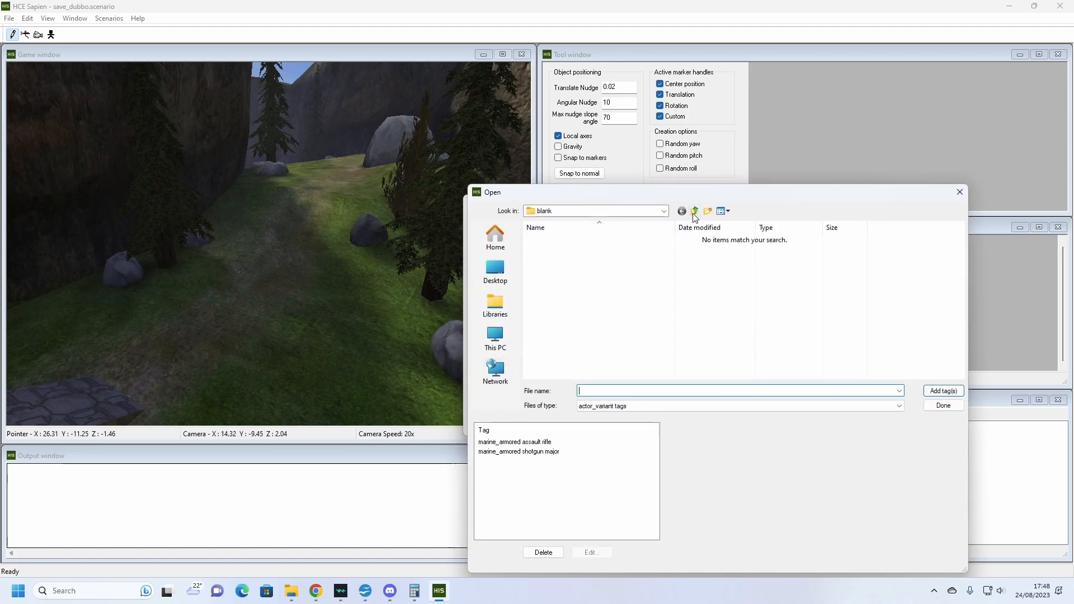
click(694, 212)
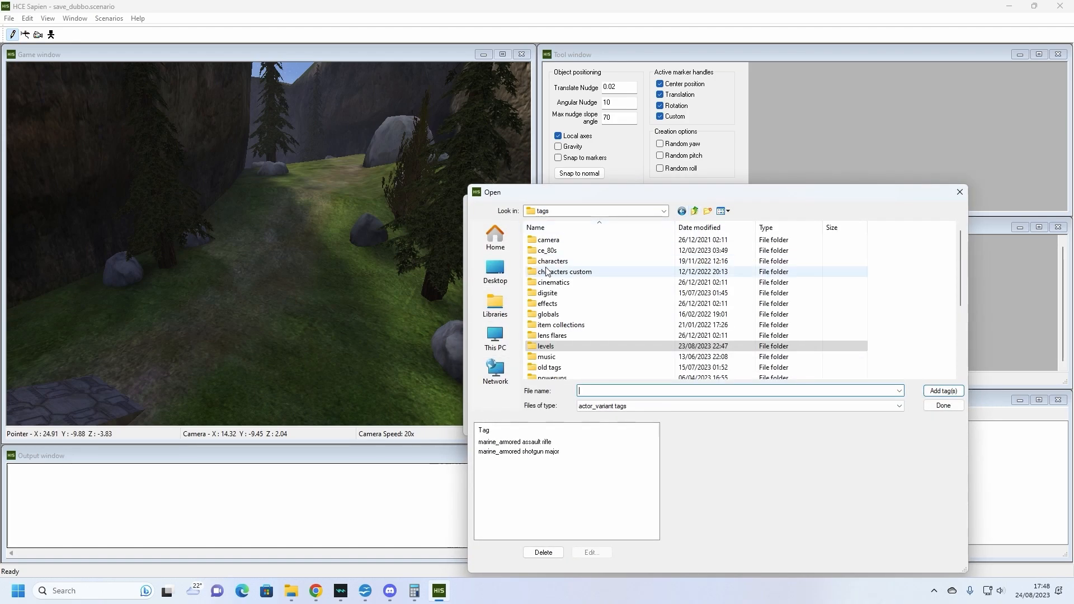
double_click(553, 261)
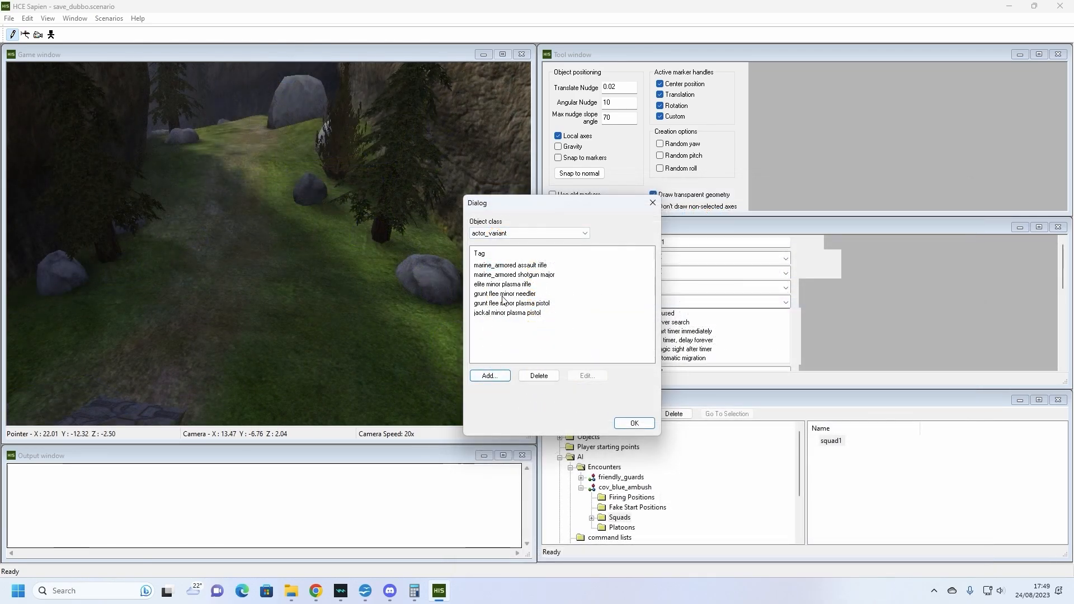
click(505, 293)
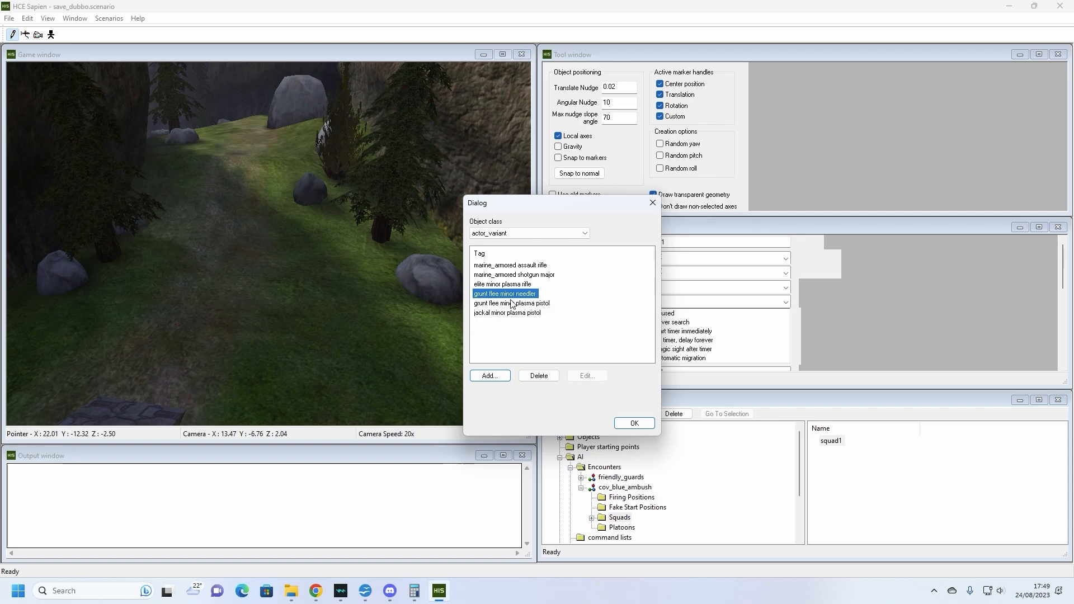
click(512, 303)
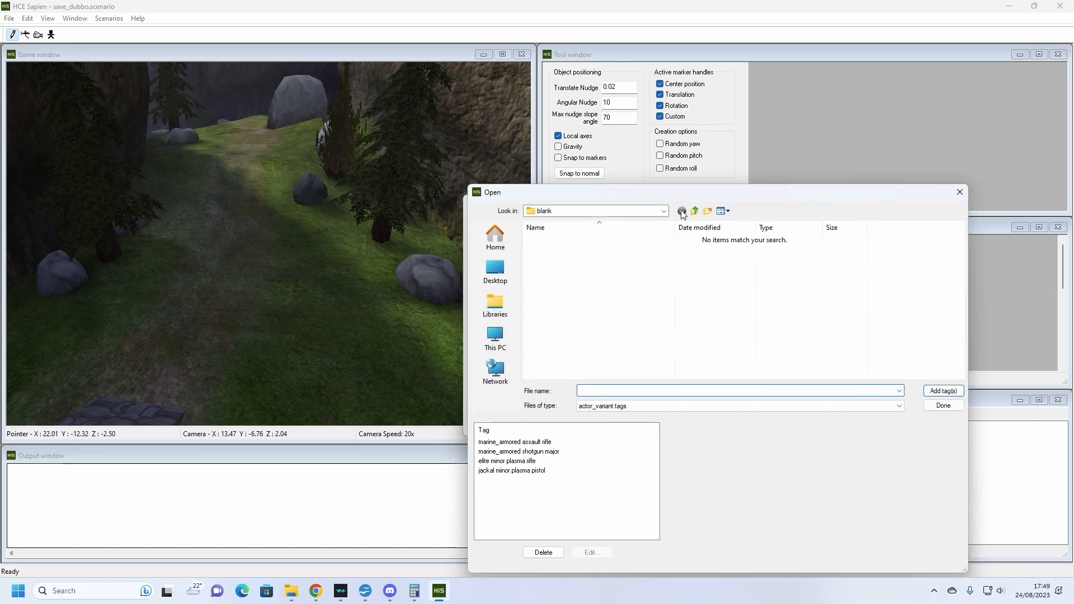
Step: Add a non-flee grunt minor variant from the characters folder to the palette
click(681, 211)
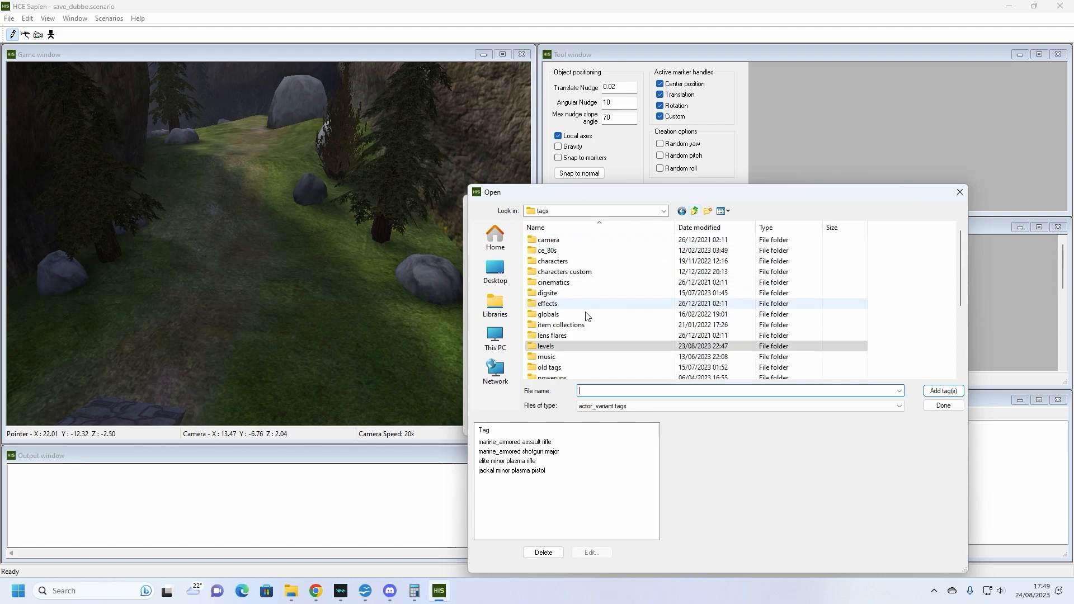
double_click(553, 261)
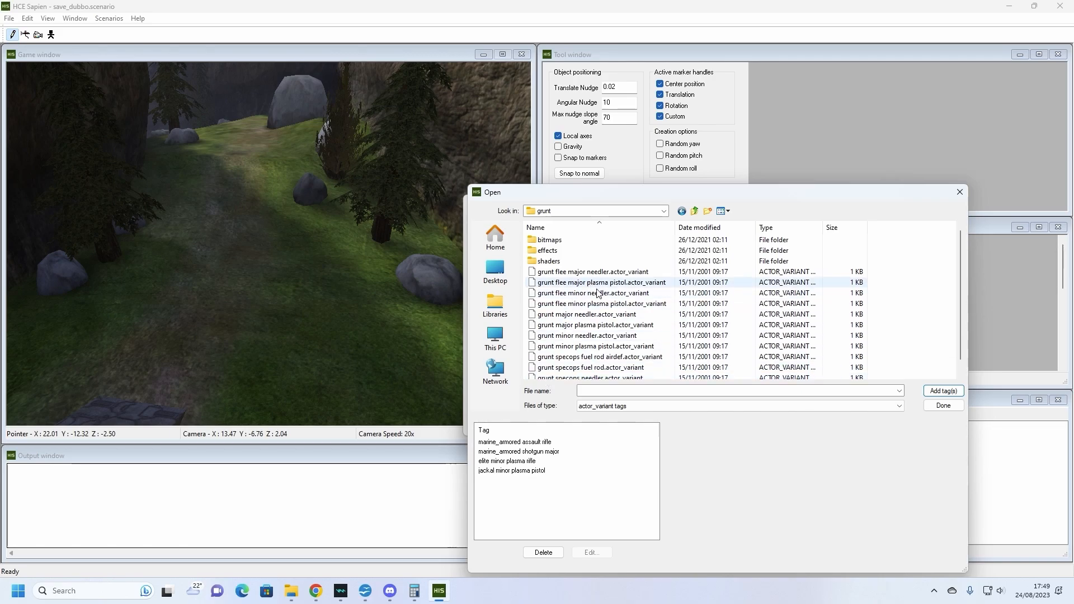
click(590, 345)
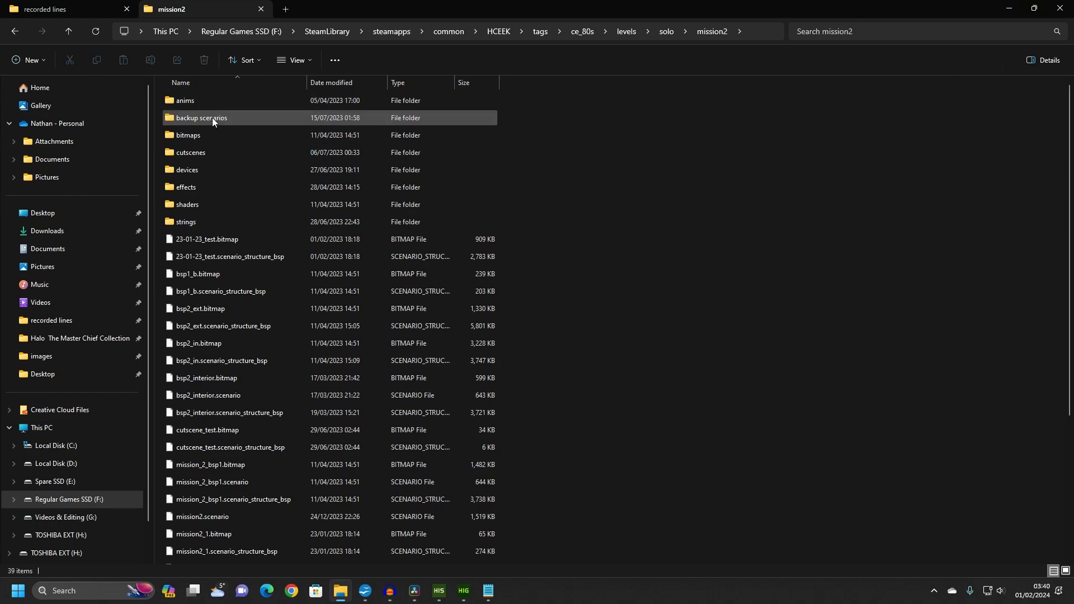
Step: Browse the mission2 backup scenarios folder, scrolling through the dated scenario files
double_click(200, 119)
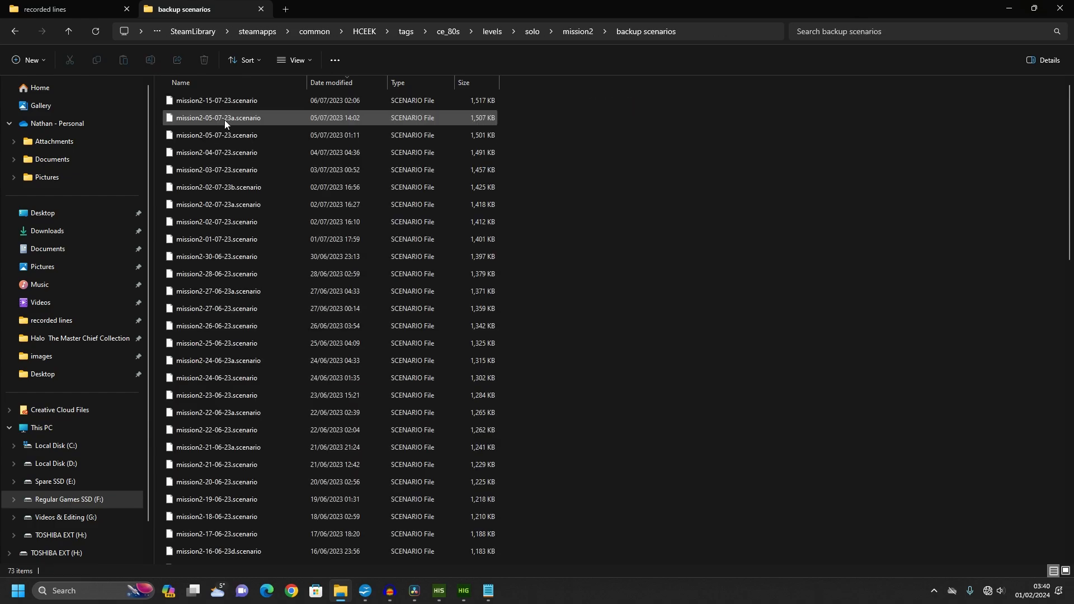
scroll(down, 3)
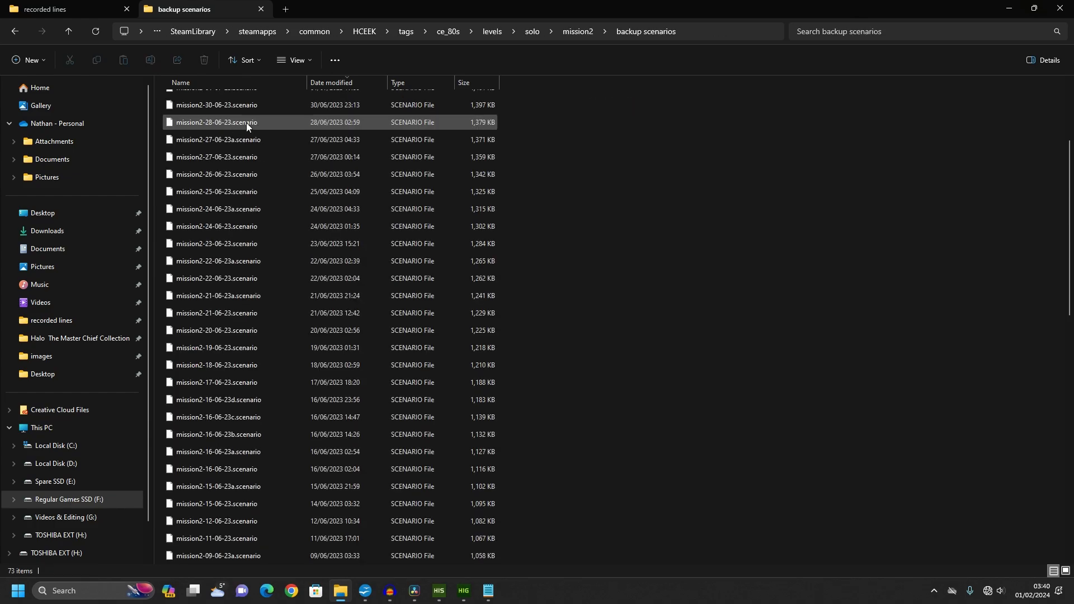
scroll(down, 3)
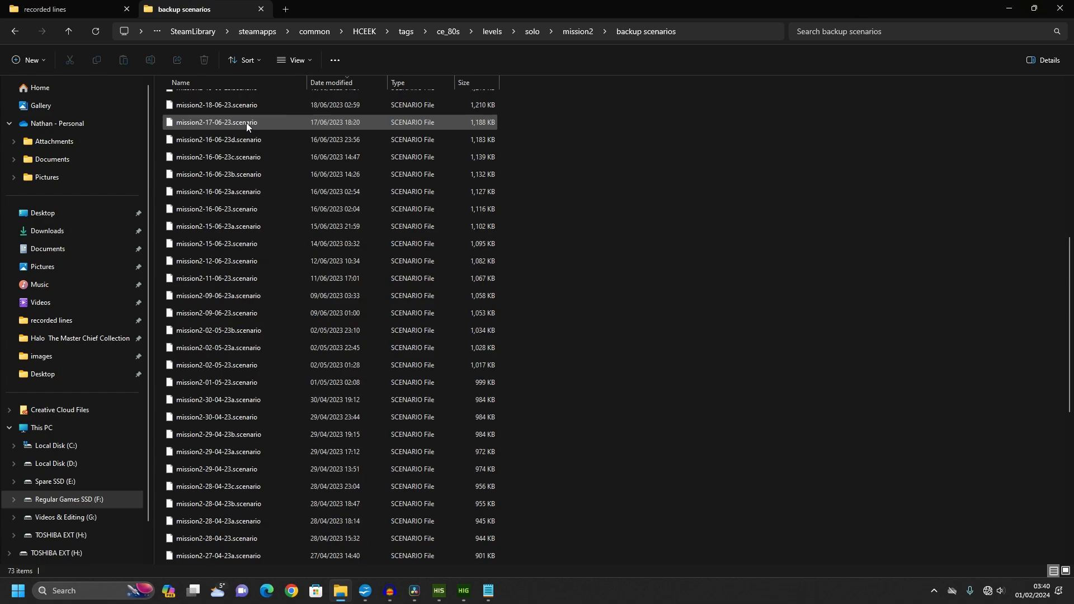
scroll(down, 3)
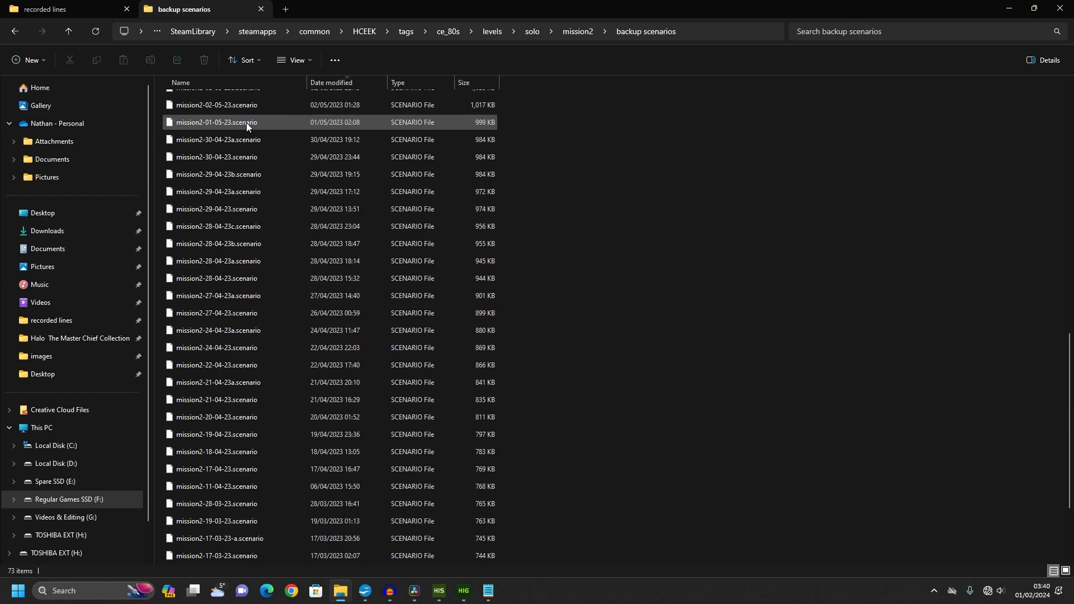
scroll(down, 3)
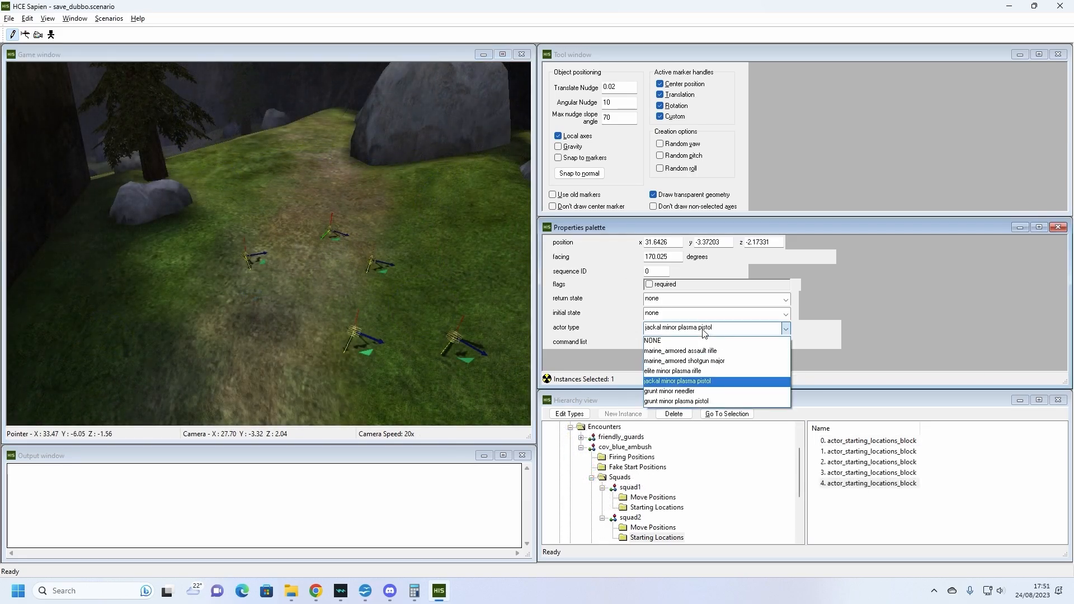
mouse_move(683, 392)
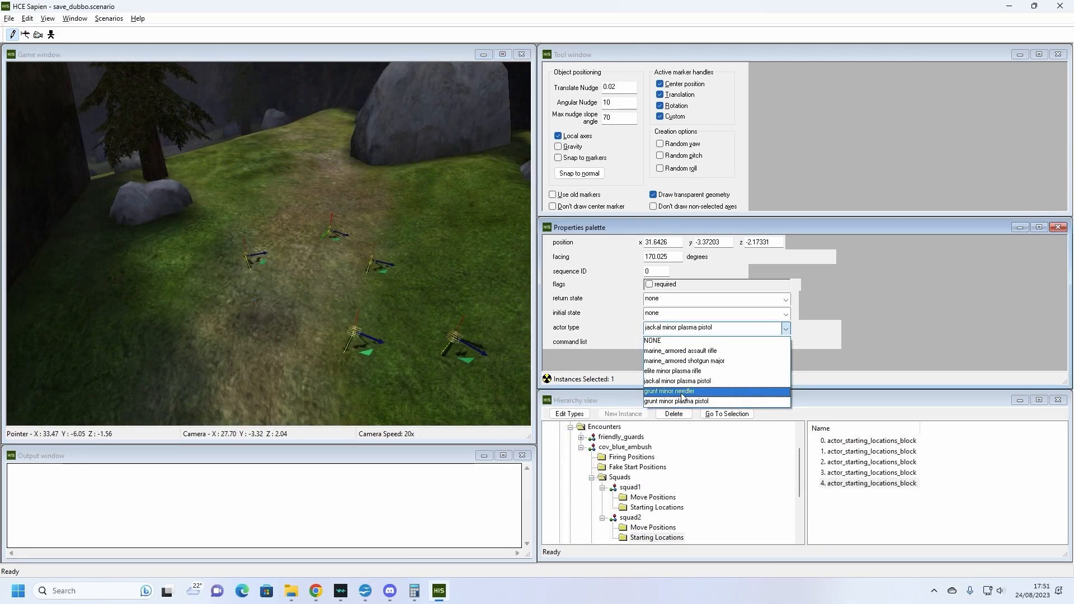
Step: Assign grunt minor needler as the actor type for the squad's new starting locations
click(668, 391)
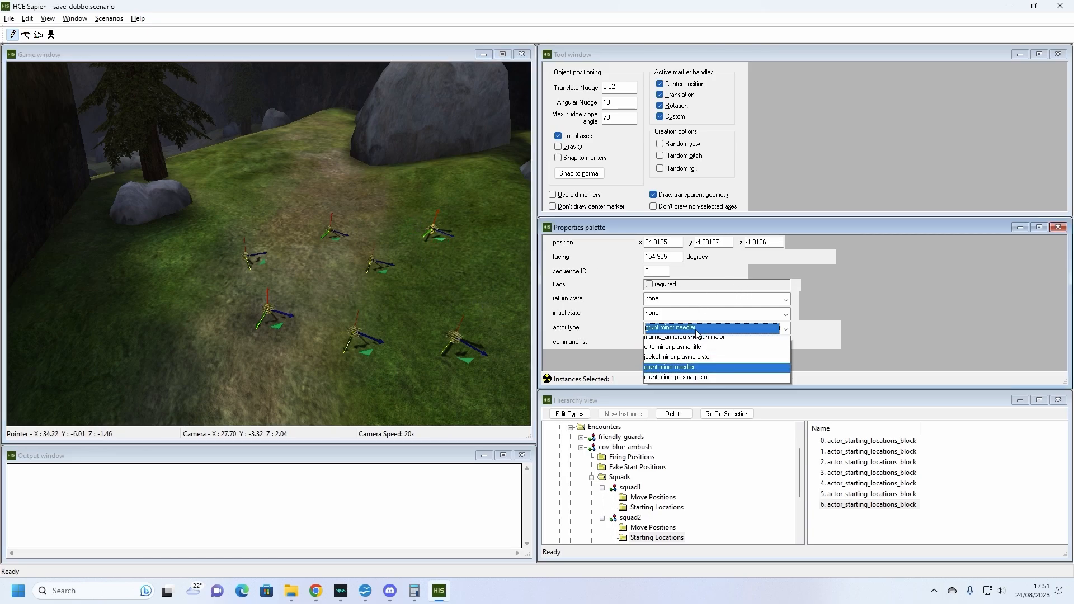
click(676, 377)
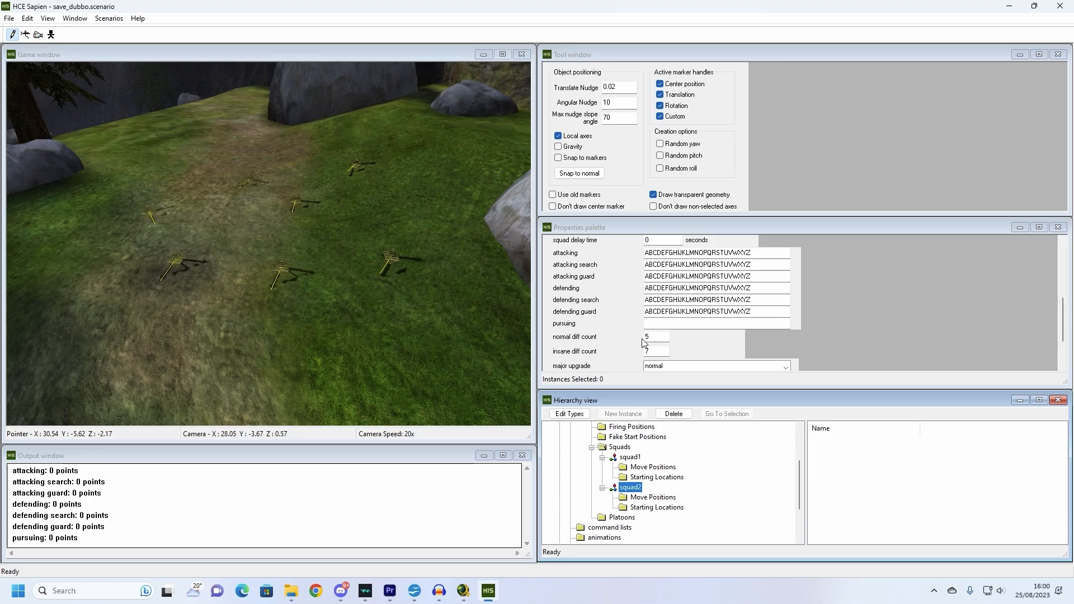
Step: Change squad2's normal difficulty actor count in the Properties palette
click(656, 351)
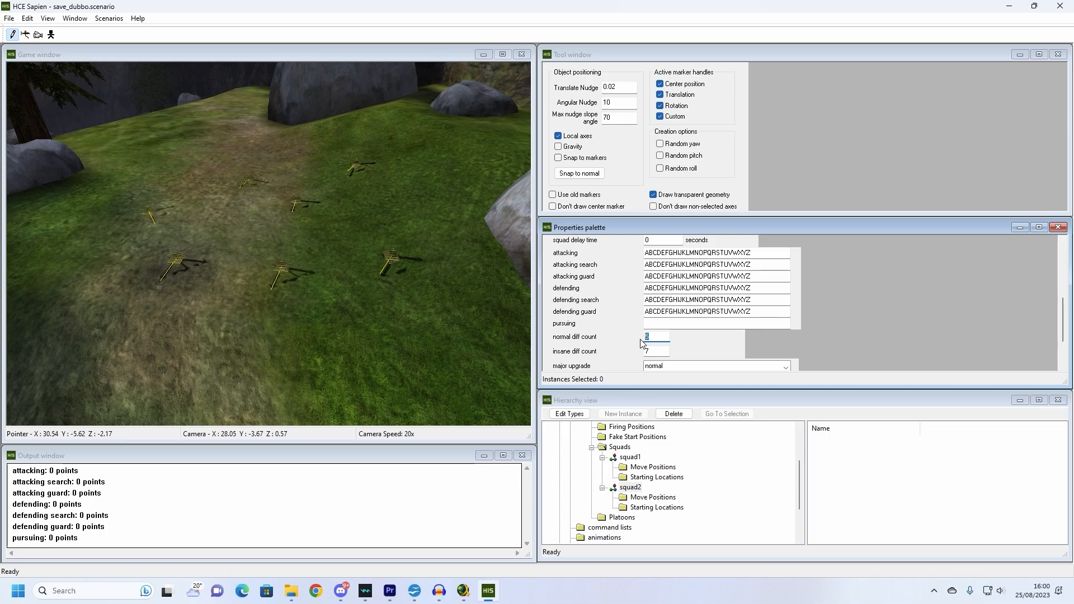
click(655, 350)
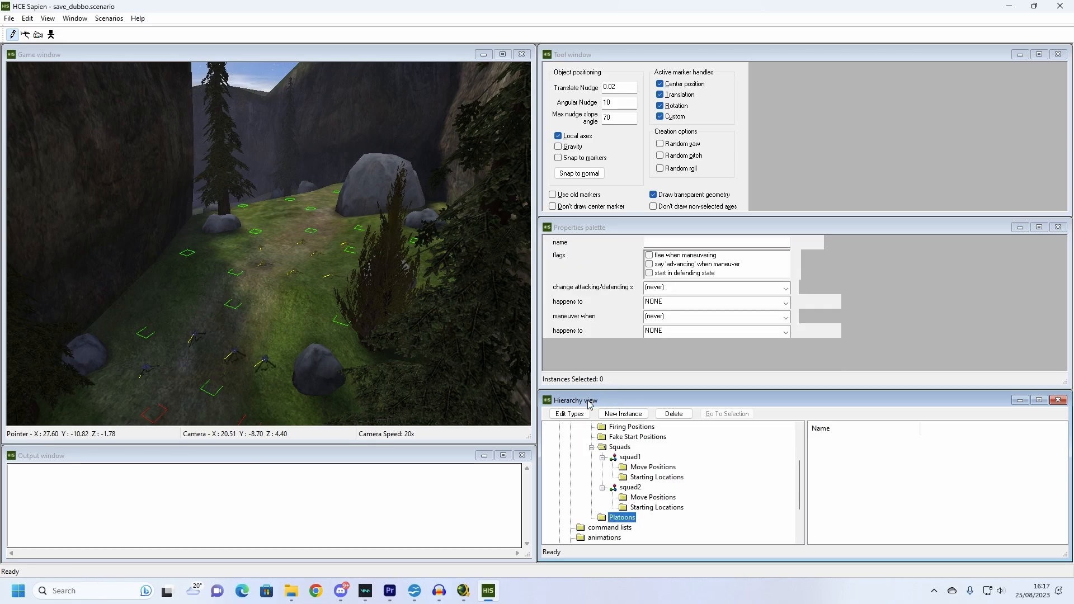
Step: Make attack_force switch state below 50% strength and assign squad1 and squad2 to it
click(784, 288)
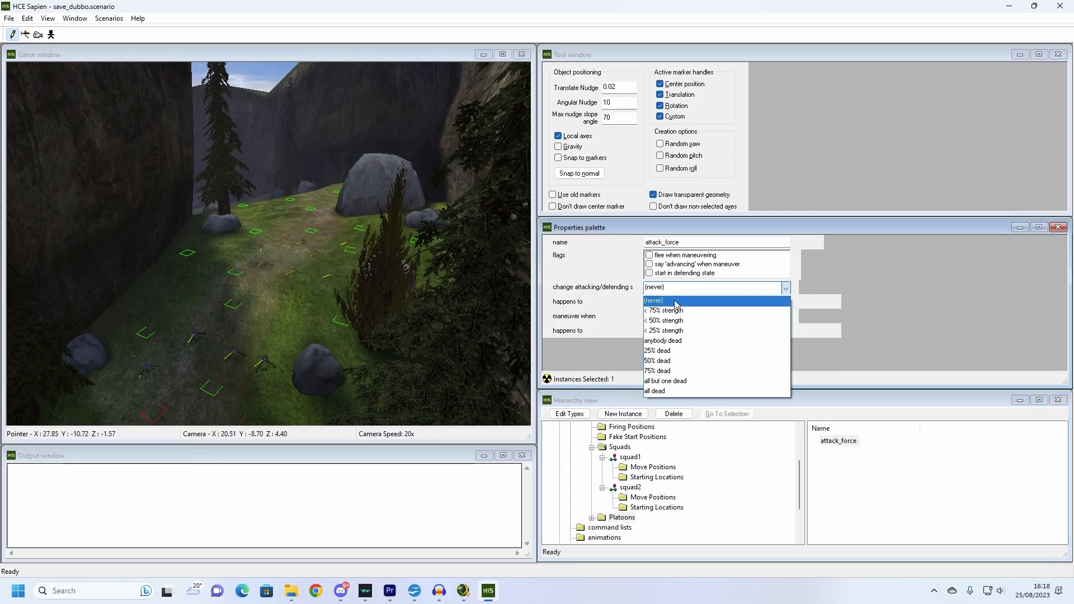
click(665, 320)
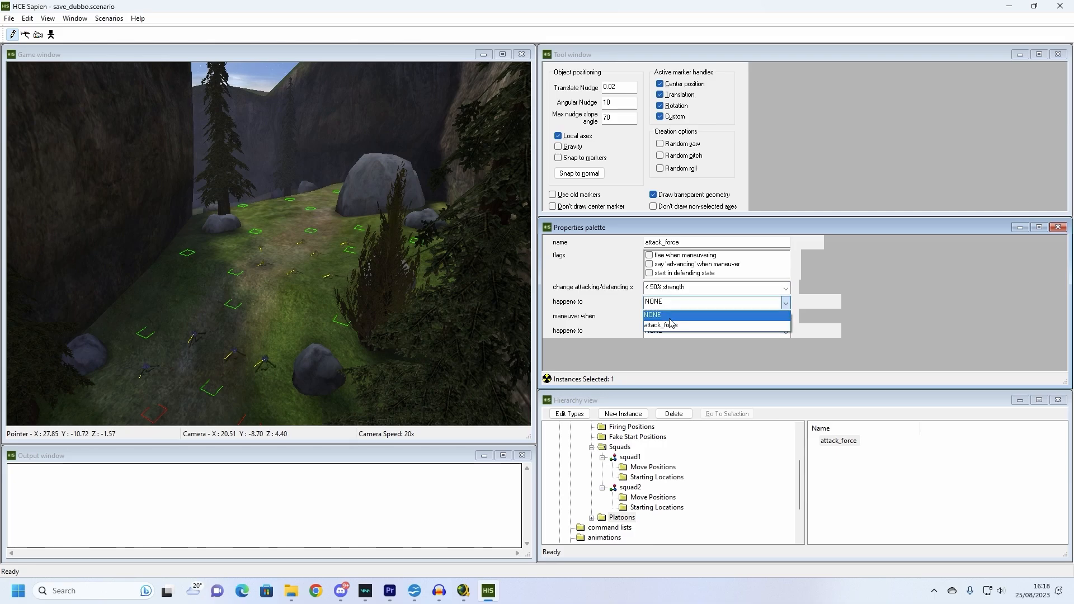
click(661, 325)
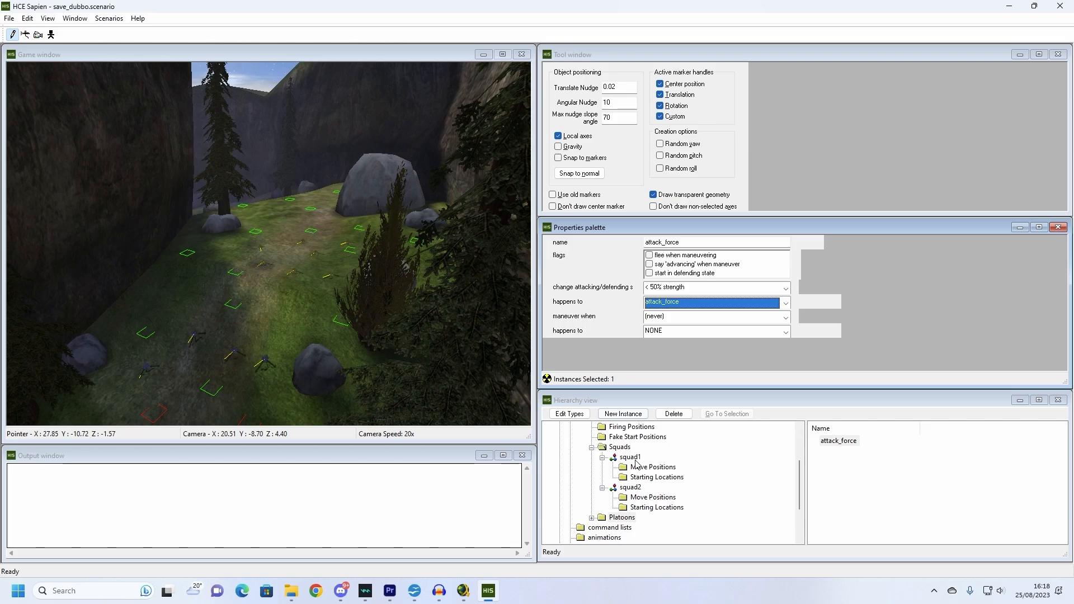
click(627, 456)
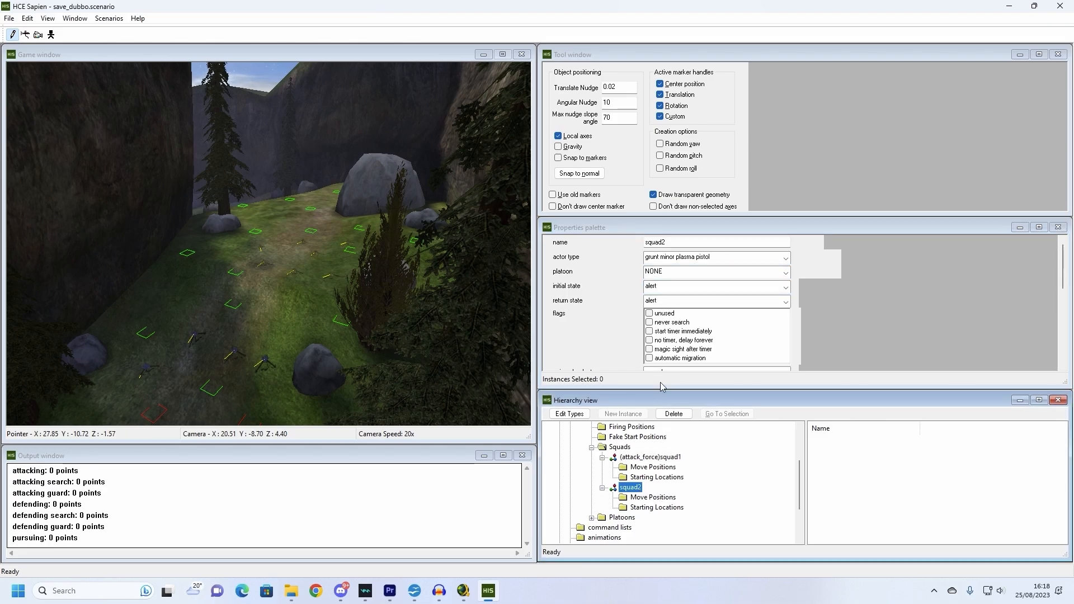
click(783, 272)
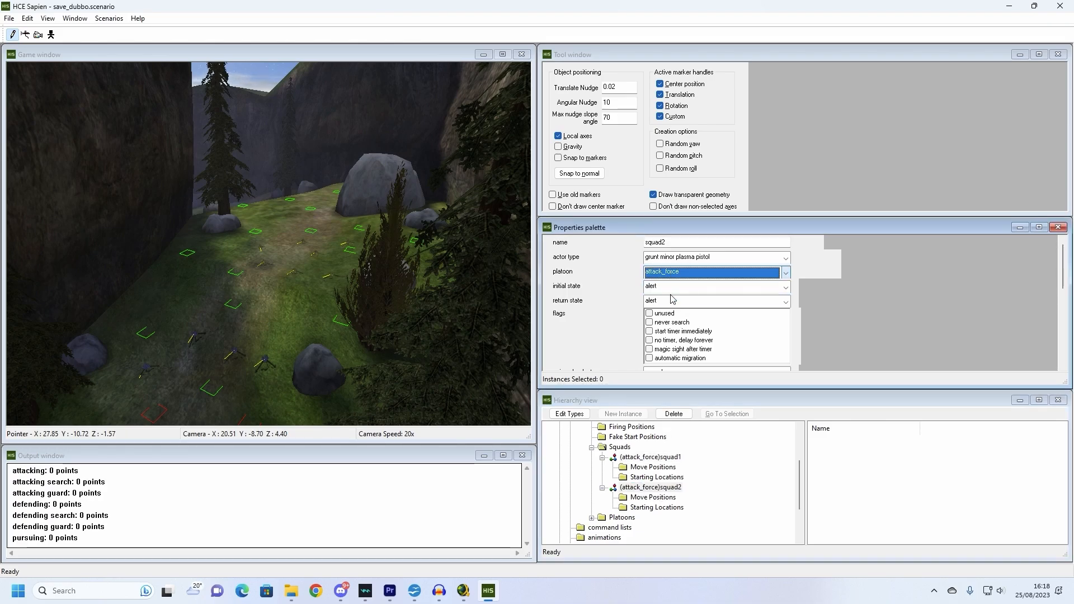